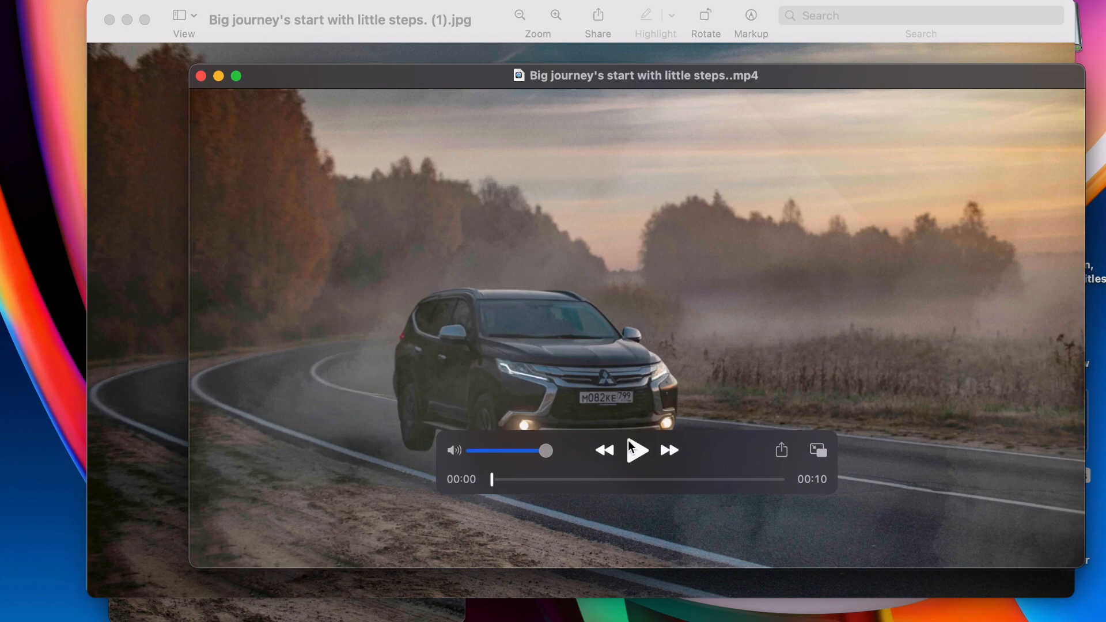
Step: Play the finished misty road car video in QuickTime Player
{"action": "left_click", "coordinate": [634, 450]}
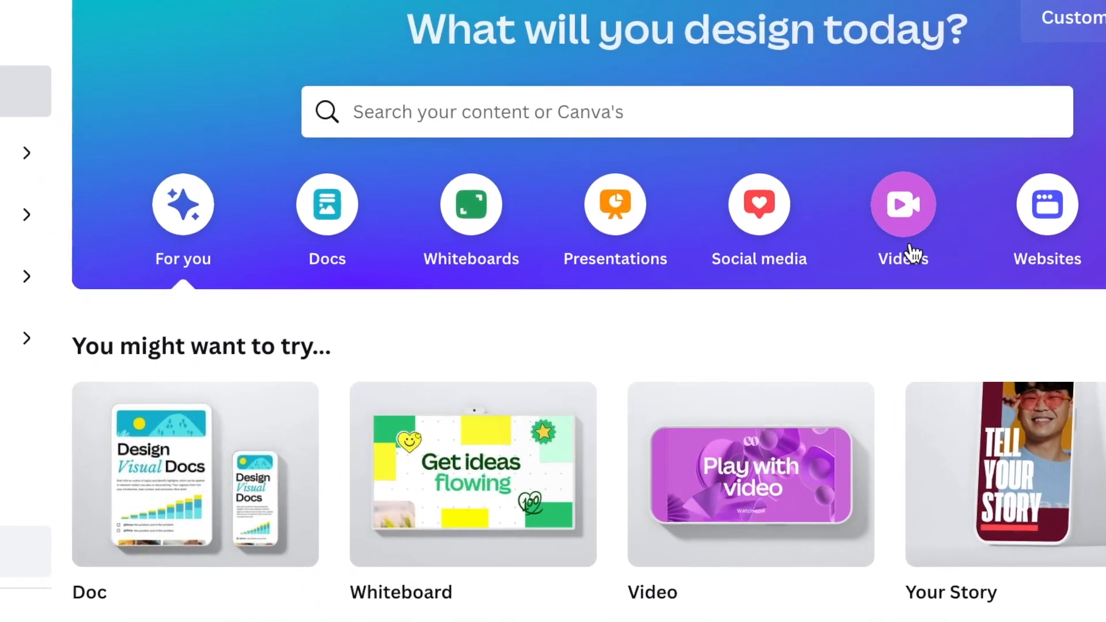
Step: Create a blank video design and show the Elements library
{"action": "scroll", "scroll_direction": "down", "scroll_amount": 3}
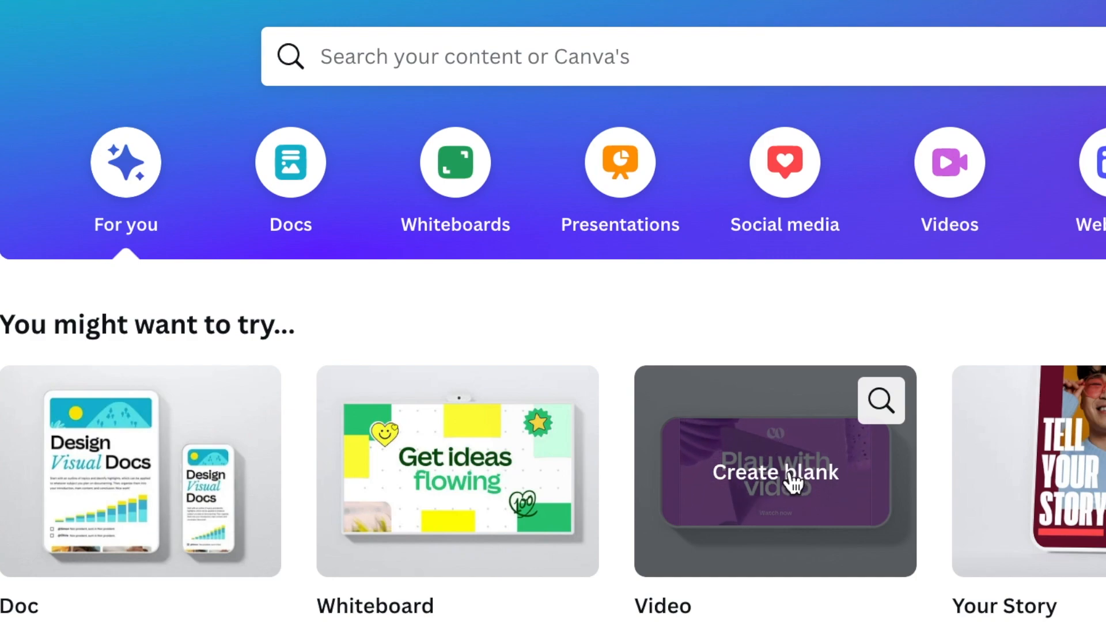
{"action": "left_click", "coordinate": [774, 472]}
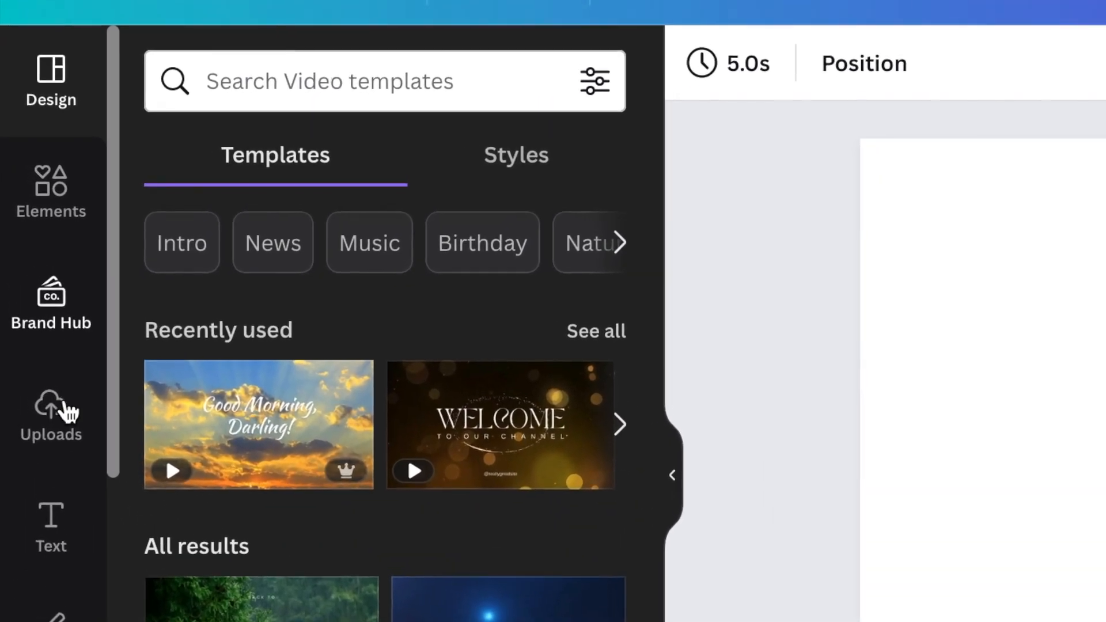
{"action": "left_click", "coordinate": [50, 191]}
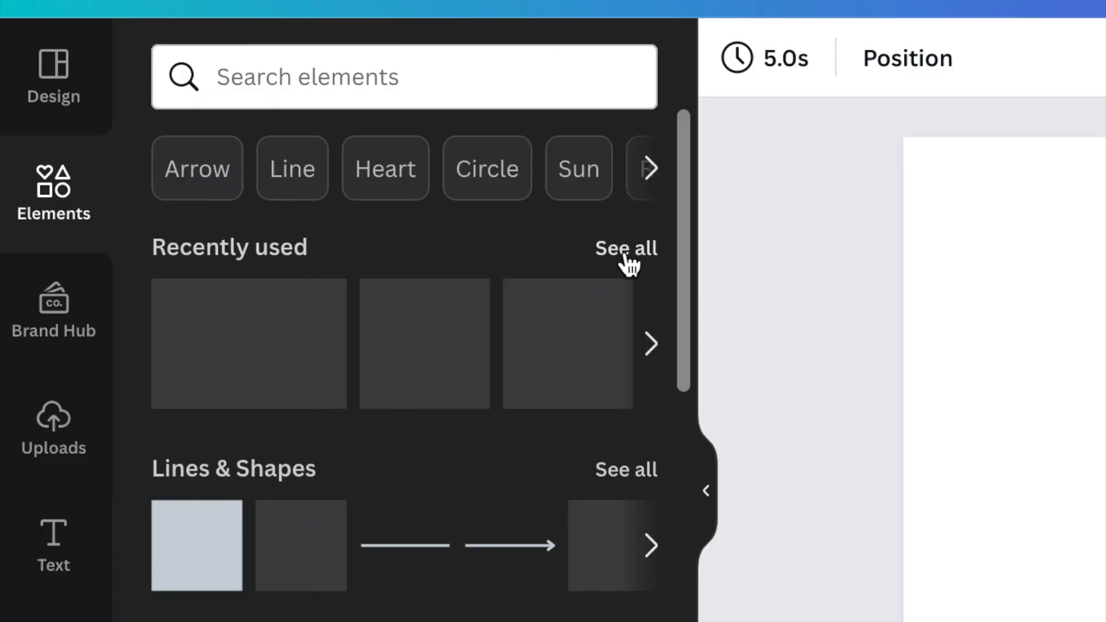
Step: Add the misty road car photo from Recently used and select it on the page
{"action": "left_click", "coordinate": [625, 248]}
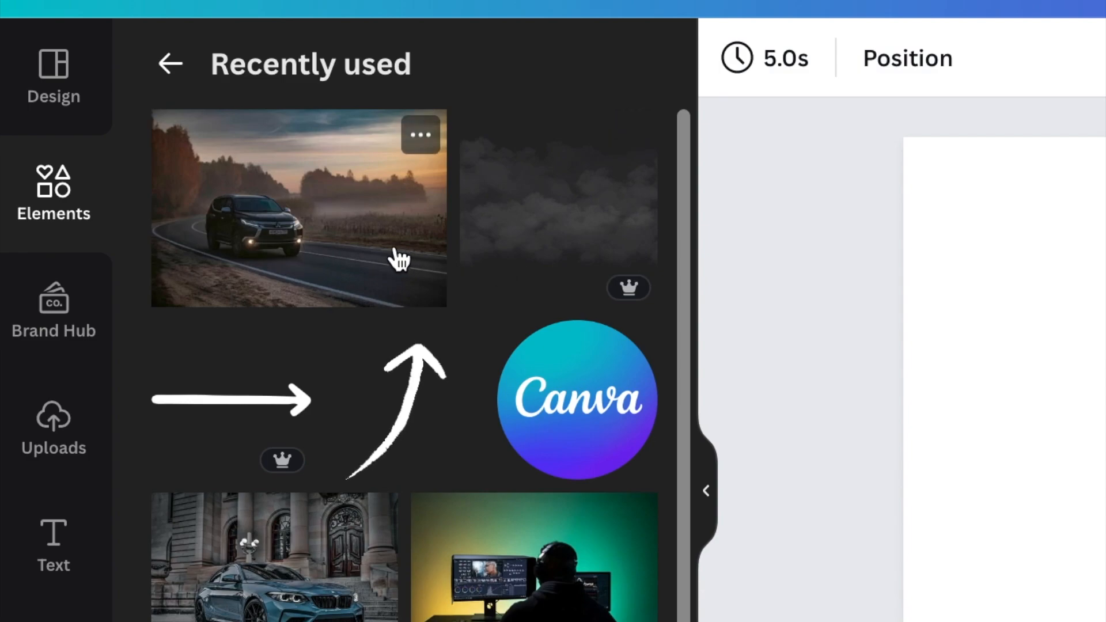
{"action": "left_click", "coordinate": [298, 208]}
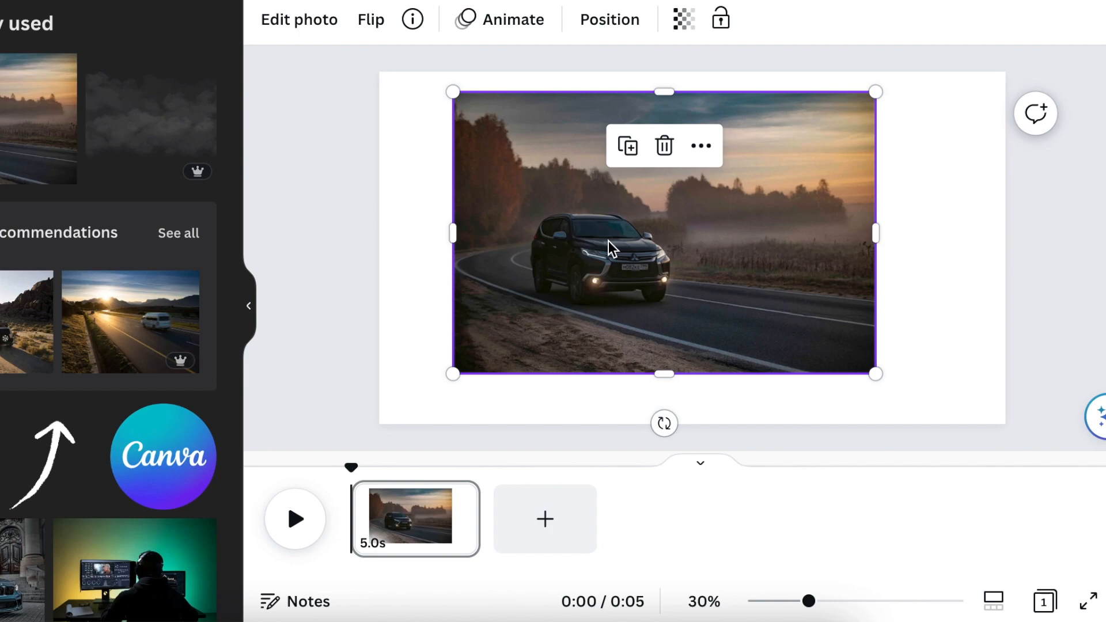
{"action": "left_click", "coordinate": [701, 145]}
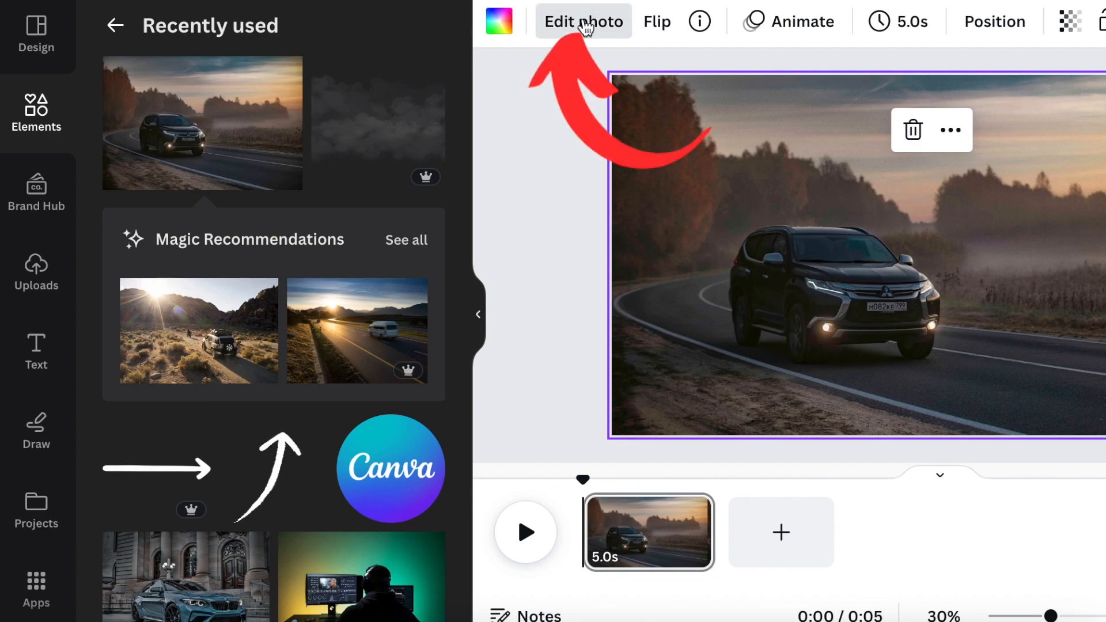
Step: Cut the car out of page one's photo with BG Remover and add a second page
{"action": "left_click", "coordinate": [582, 21]}
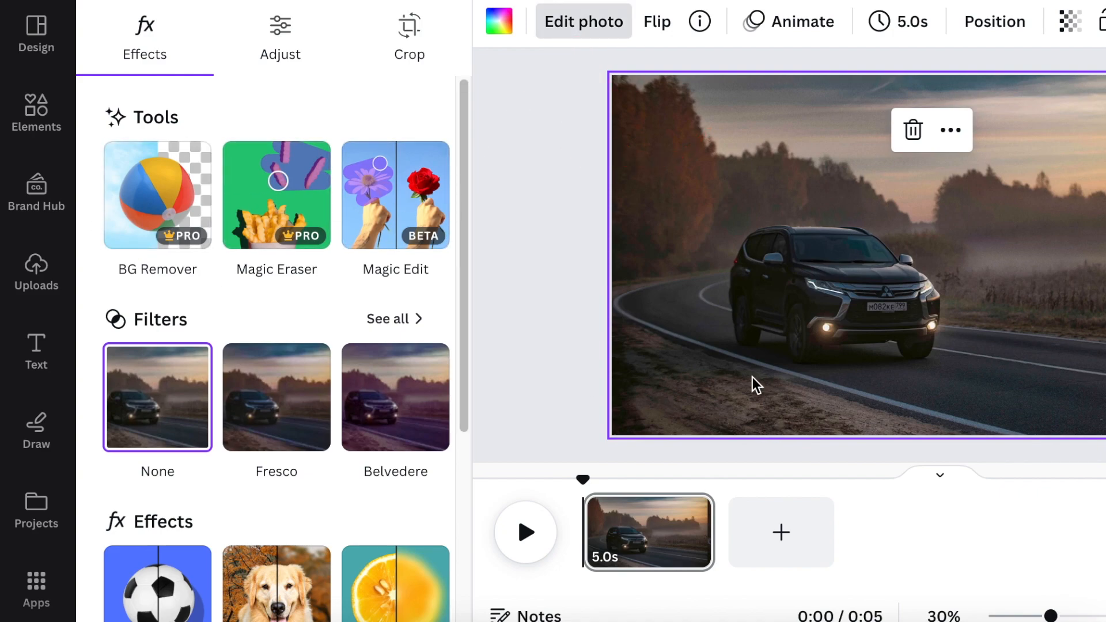
{"action": "mouse_move", "coordinate": [929, 234]}
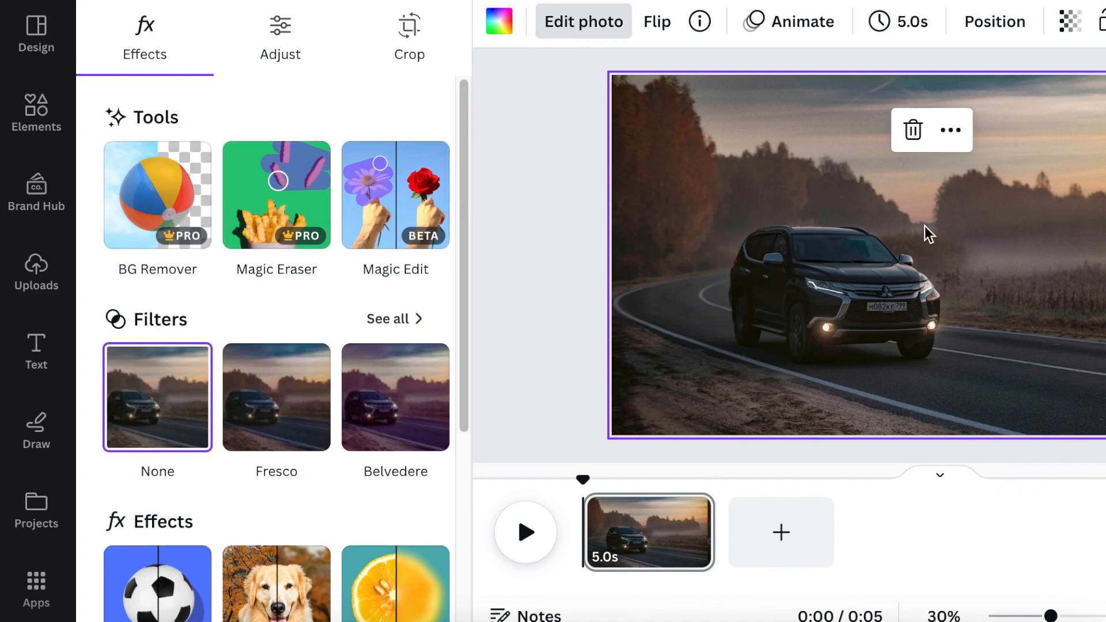
{"action": "mouse_move", "coordinate": [157, 195]}
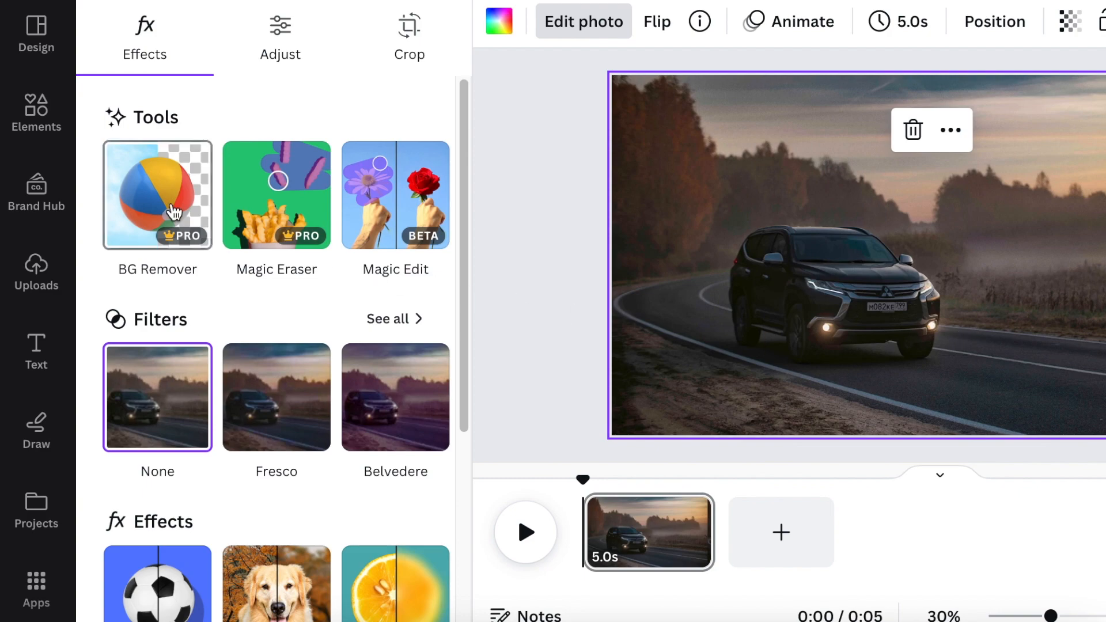
{"action": "left_click", "coordinate": [157, 196]}
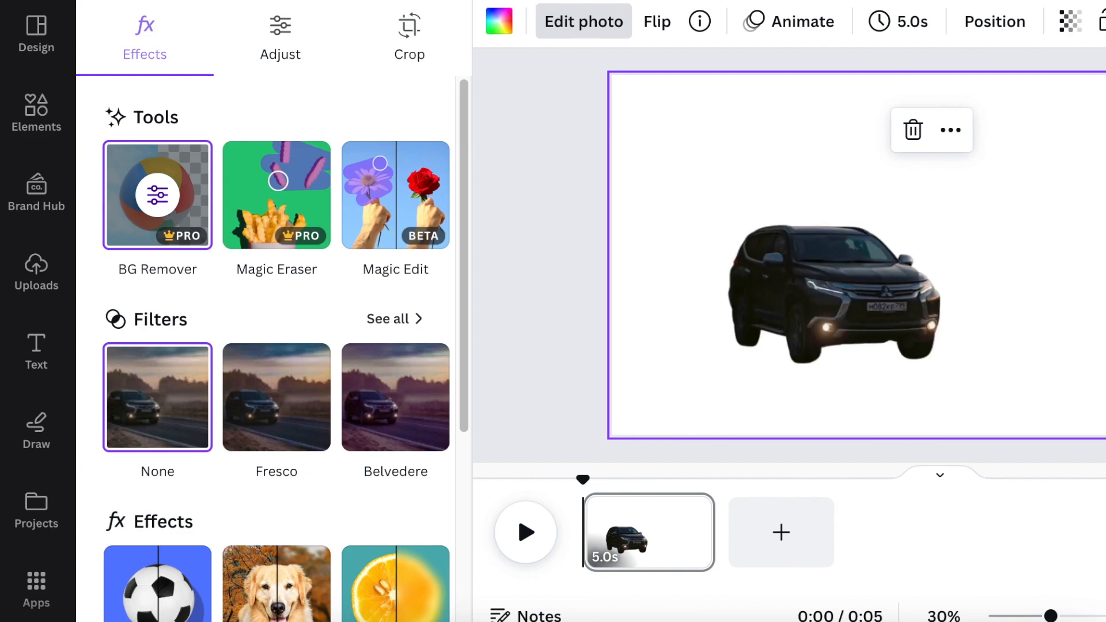
{"action": "left_click", "coordinate": [781, 532]}
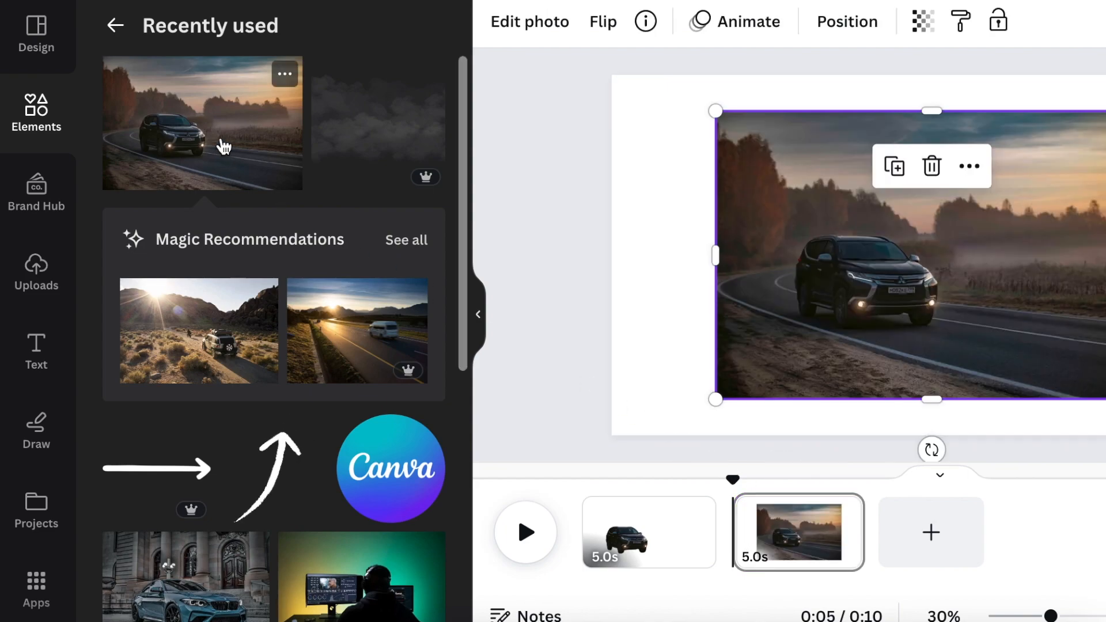
Step: Place the misty road photo on page two and select it for editing
{"action": "left_click", "coordinate": [668, 347]}
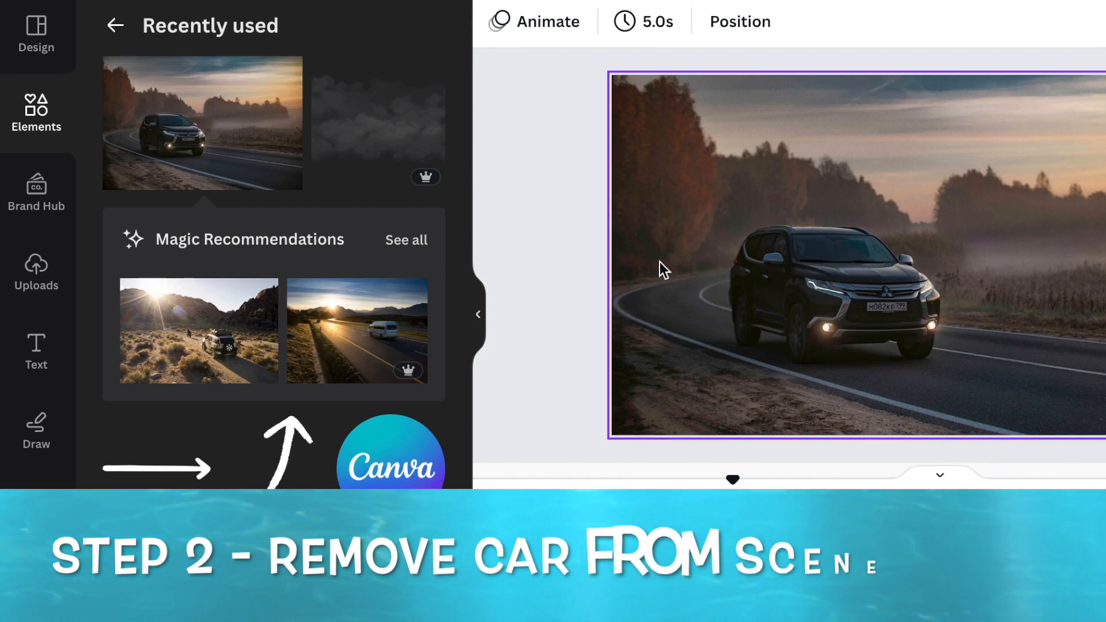
{"action": "mouse_move", "coordinate": [811, 235]}
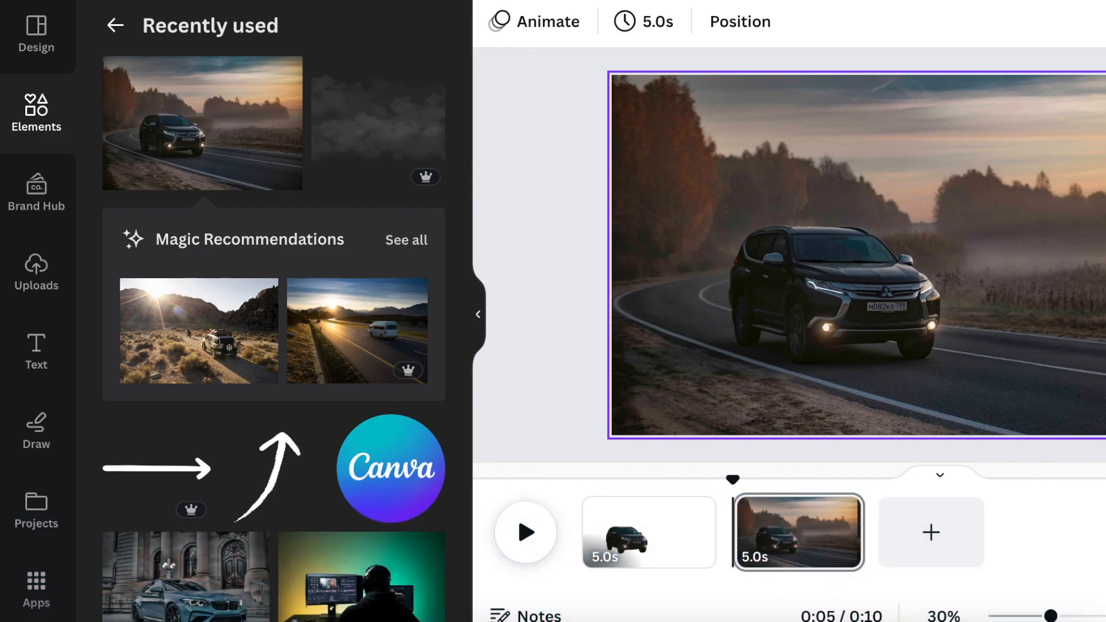
{"action": "mouse_move", "coordinate": [770, 376]}
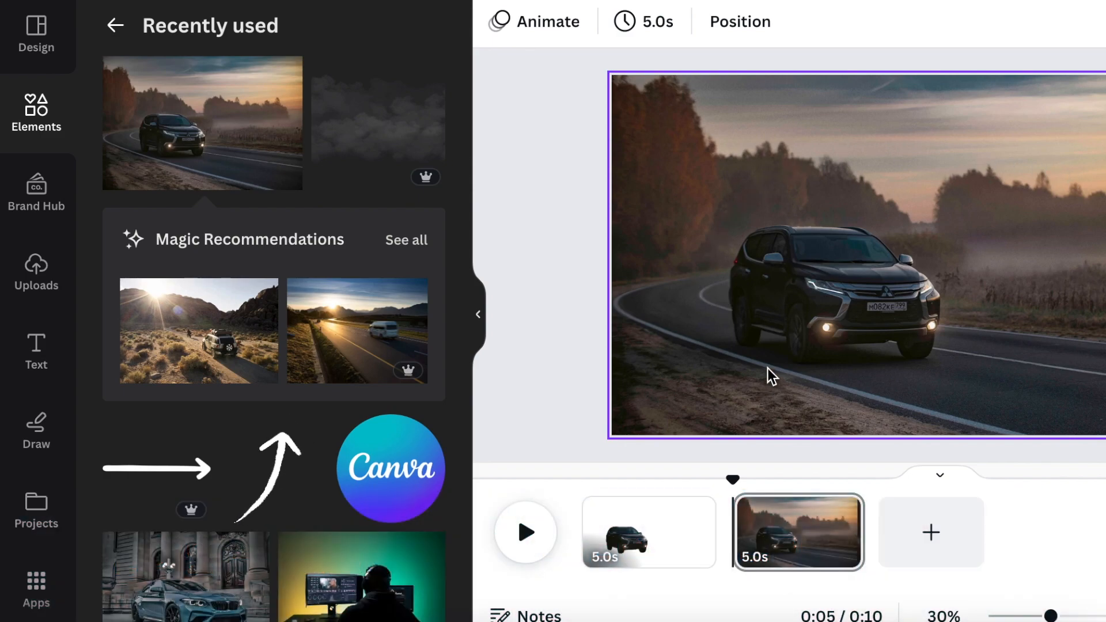
{"action": "left_click", "coordinate": [769, 374]}
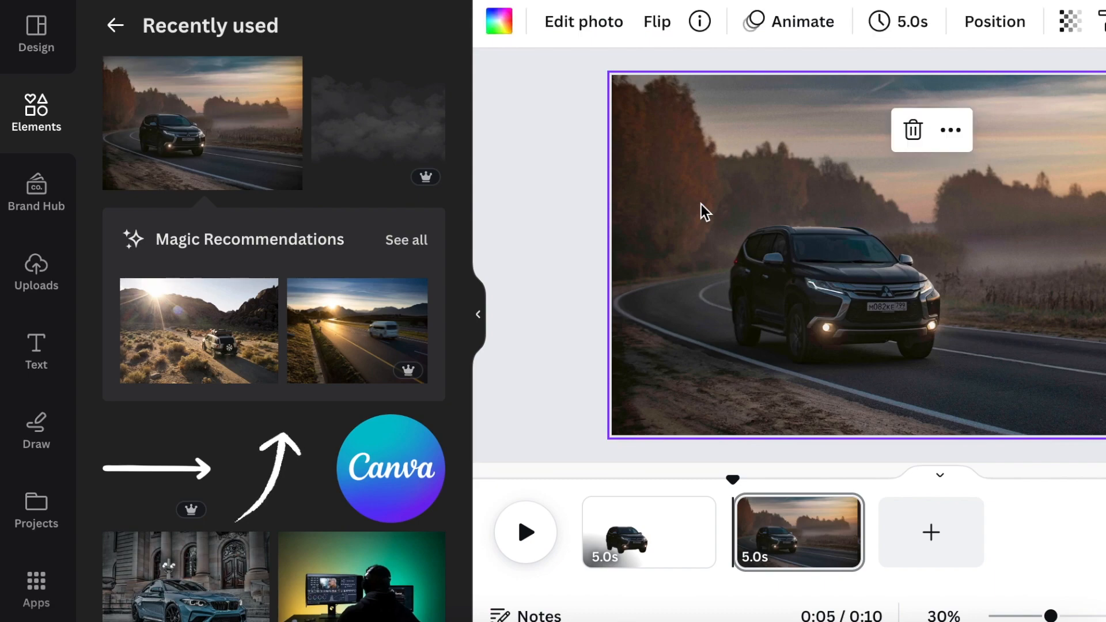
{"action": "mouse_move", "coordinate": [1088, 97]}
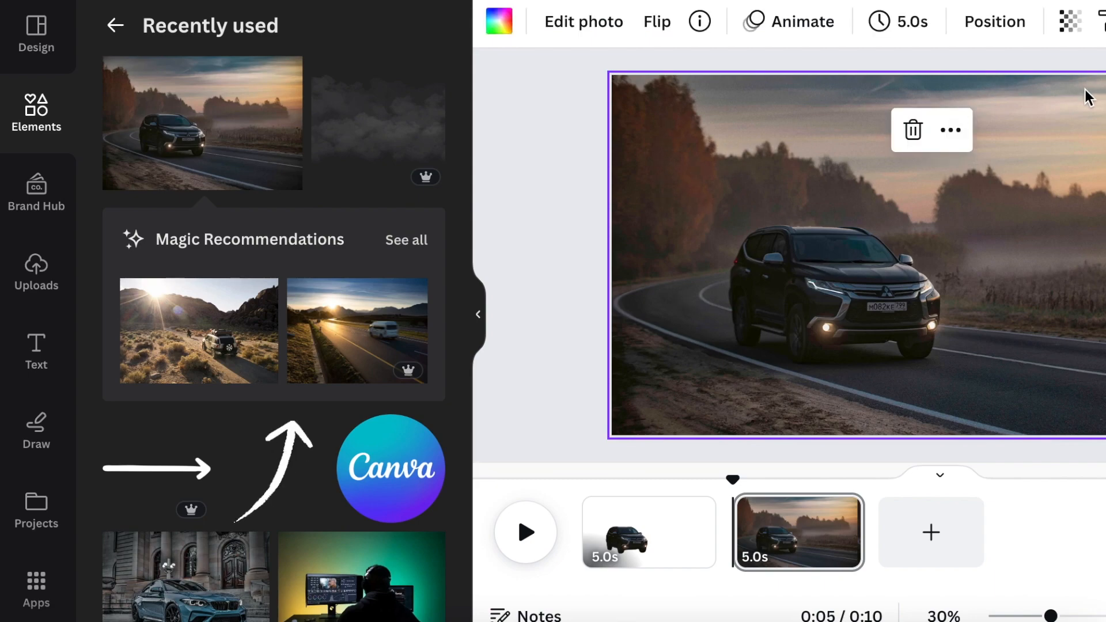
{"action": "mouse_move", "coordinate": [619, 45]}
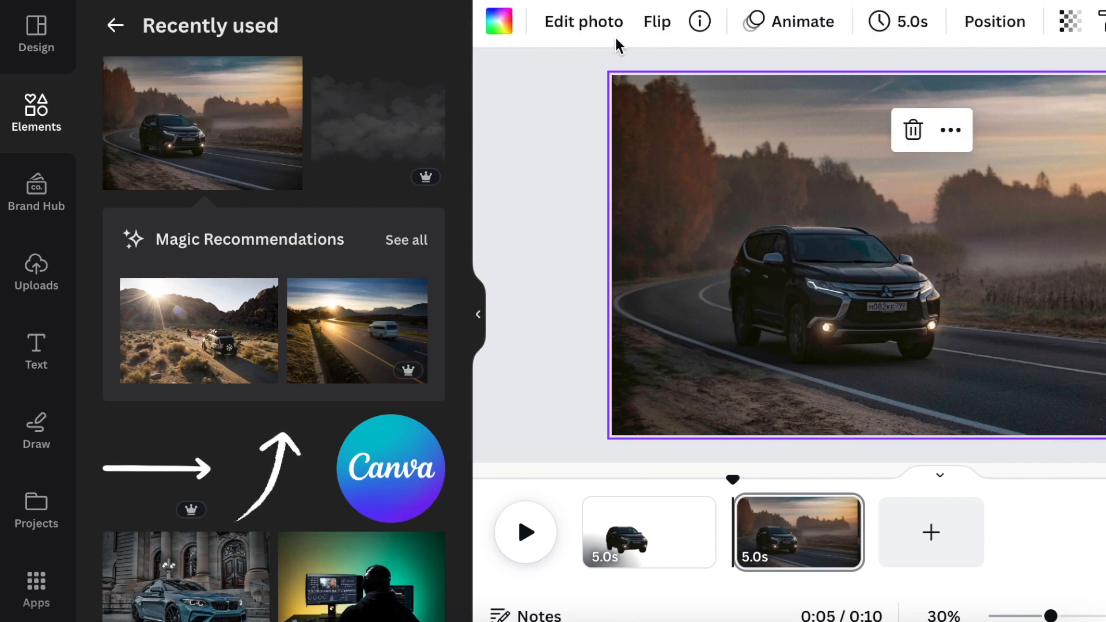
{"action": "left_click", "coordinate": [584, 21]}
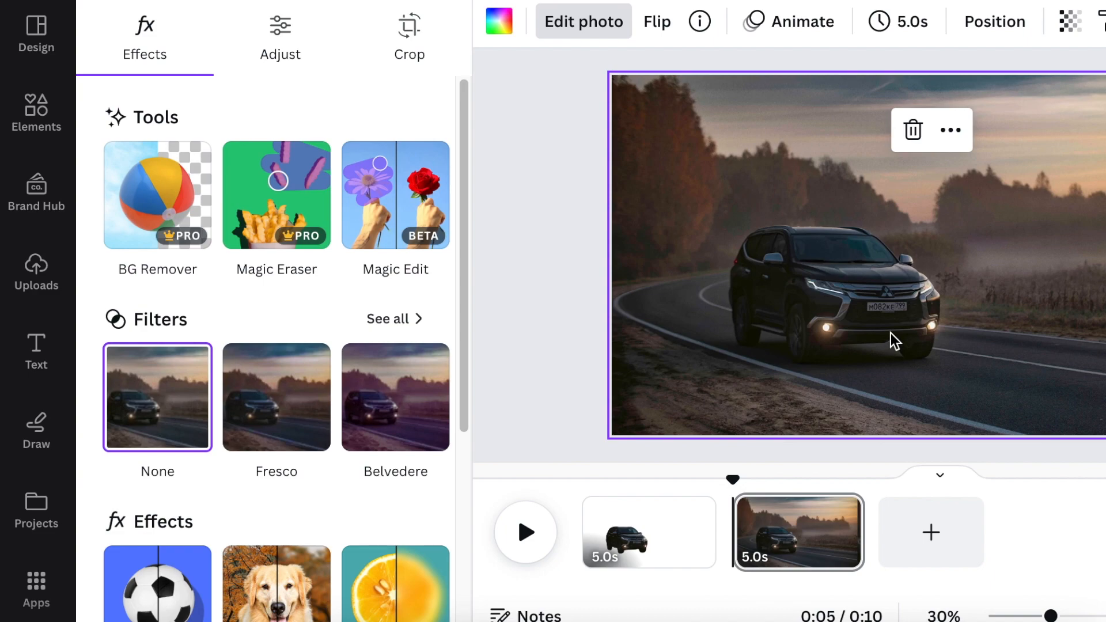
{"action": "mouse_move", "coordinate": [893, 340]}
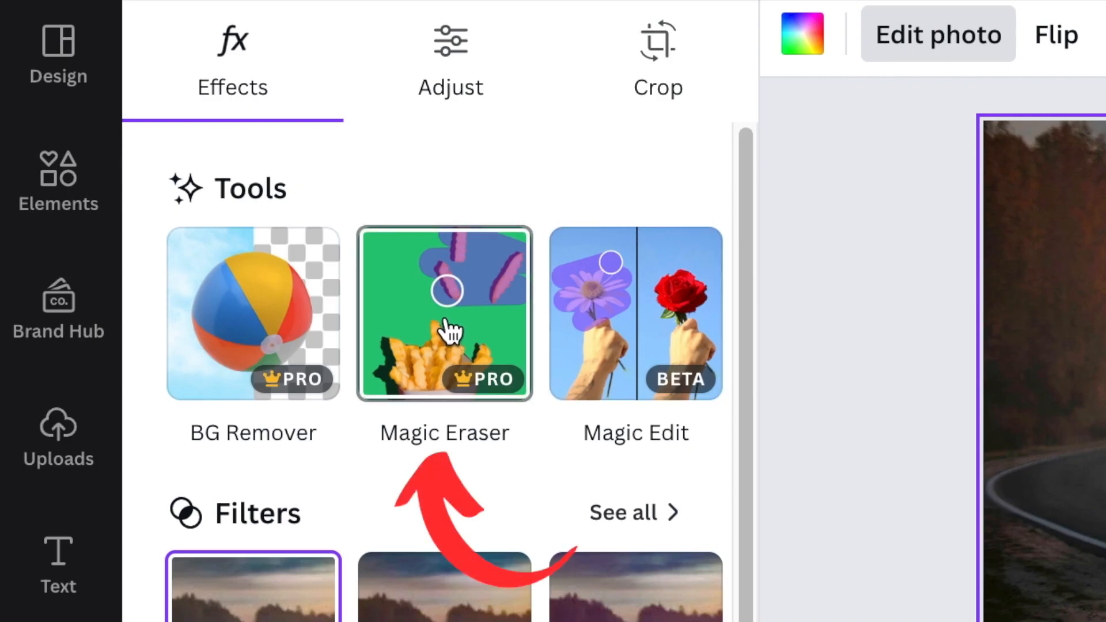
Step: Start Magic Eraser on page two's photo, dismissing the tip and setting brush size 51
{"action": "left_click", "coordinate": [443, 313]}
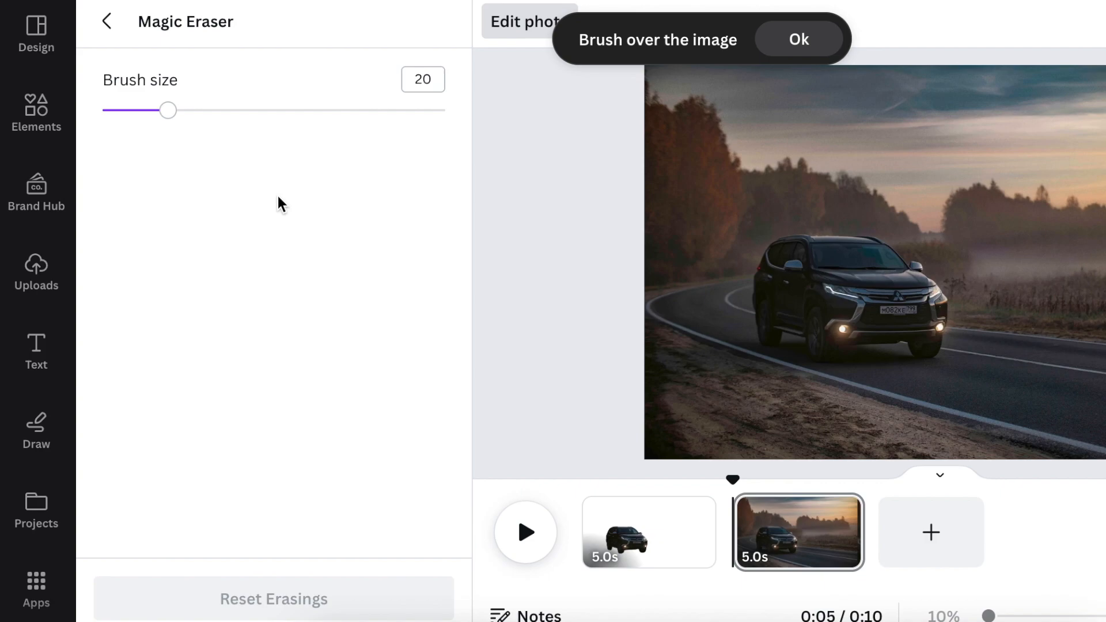
{"action": "mouse_move", "coordinate": [628, 137]}
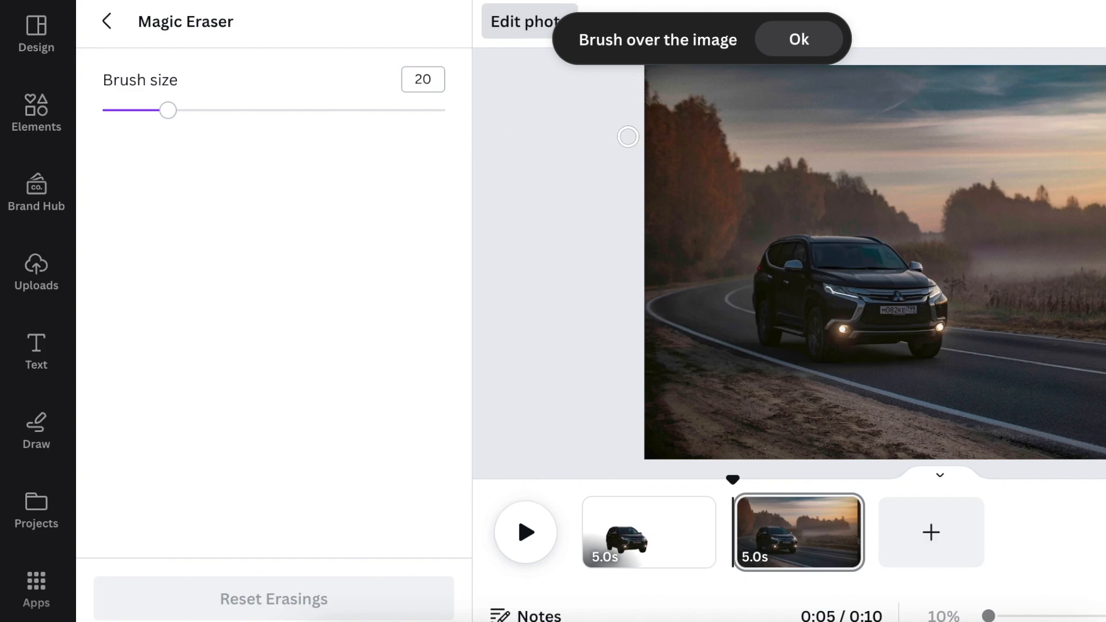
{"action": "left_click", "coordinate": [798, 39]}
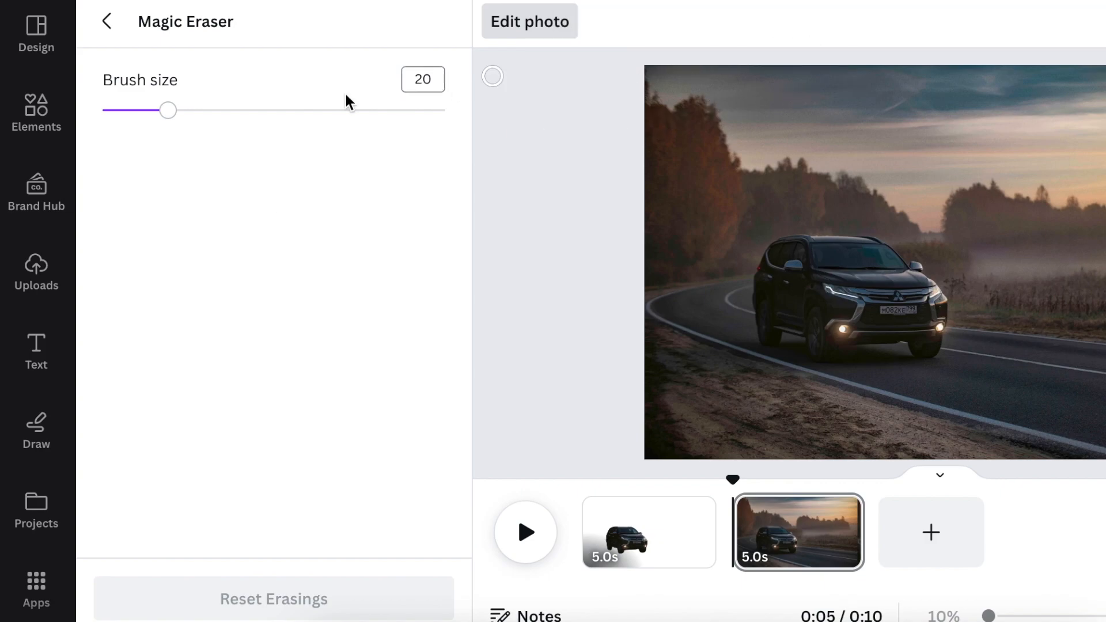
{"action": "left_click", "coordinate": [422, 79]}
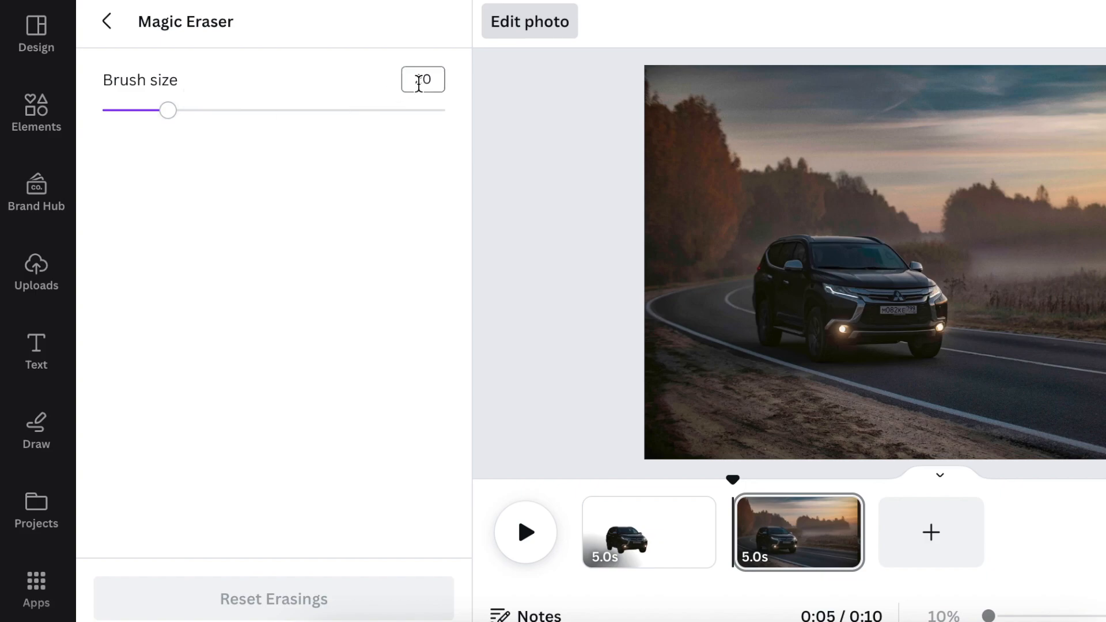
{"action": "left_click_drag", "start_coordinate": [168, 110], "coordinate": [275, 110]}
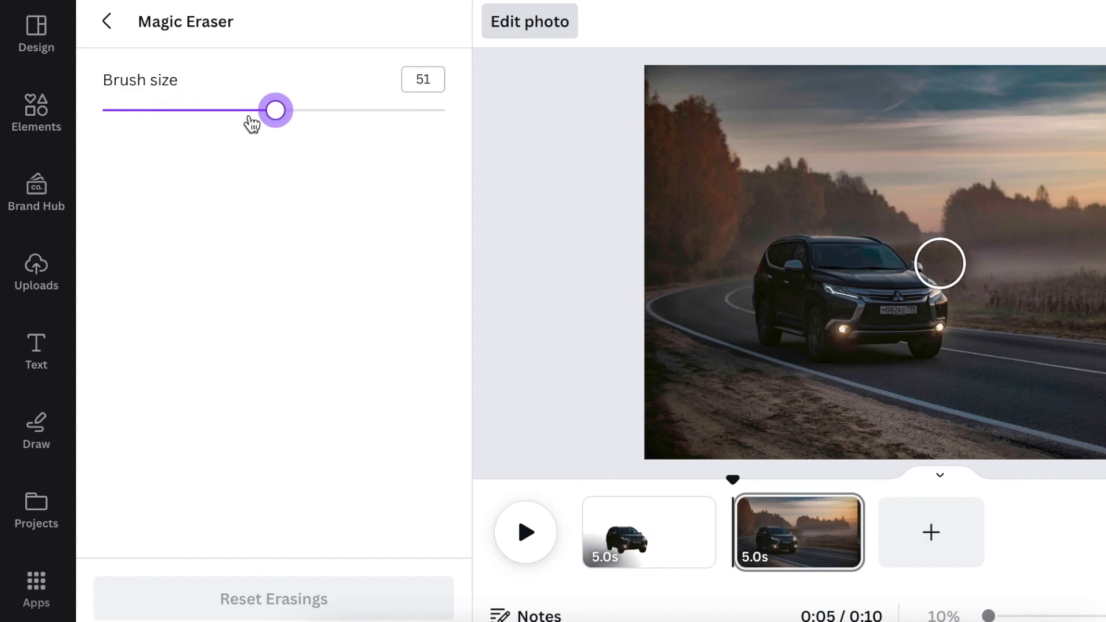
{"action": "left_click_drag", "start_coordinate": [276, 110], "coordinate": [175, 110]}
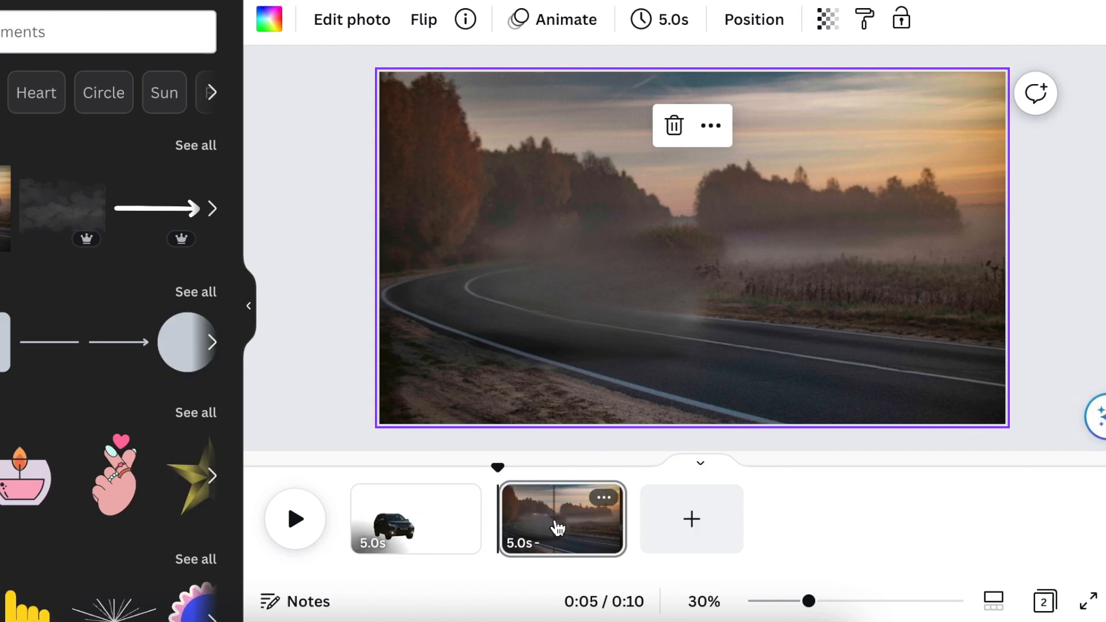
Step: Copy the cut-out car onto the misty road page and open the car-only page's options
{"action": "left_click", "coordinate": [415, 519]}
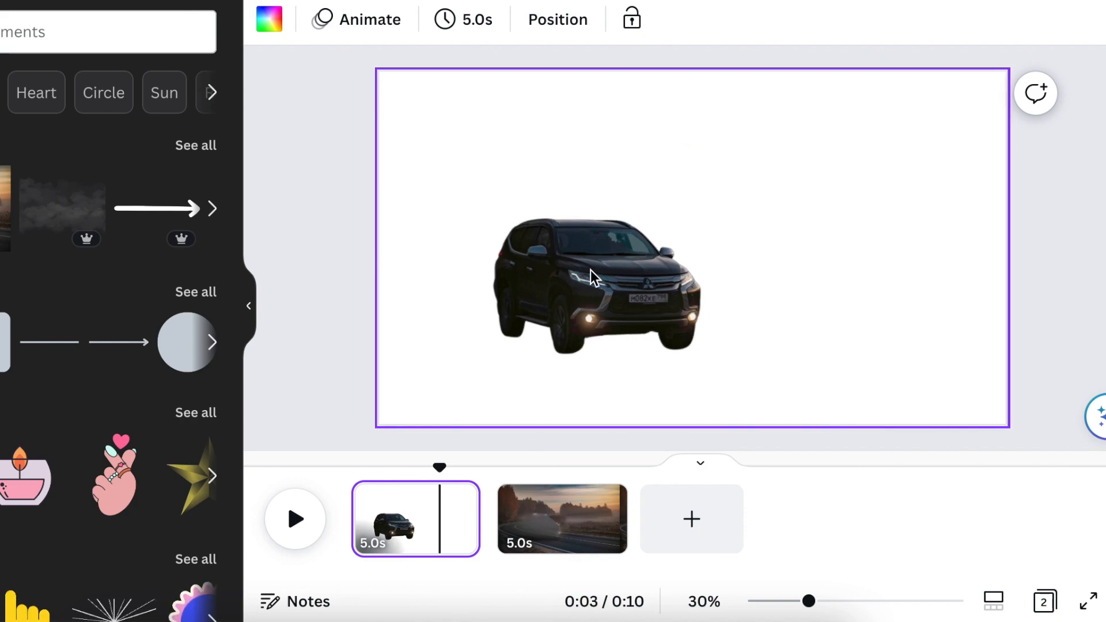
{"action": "mouse_move", "coordinate": [575, 318]}
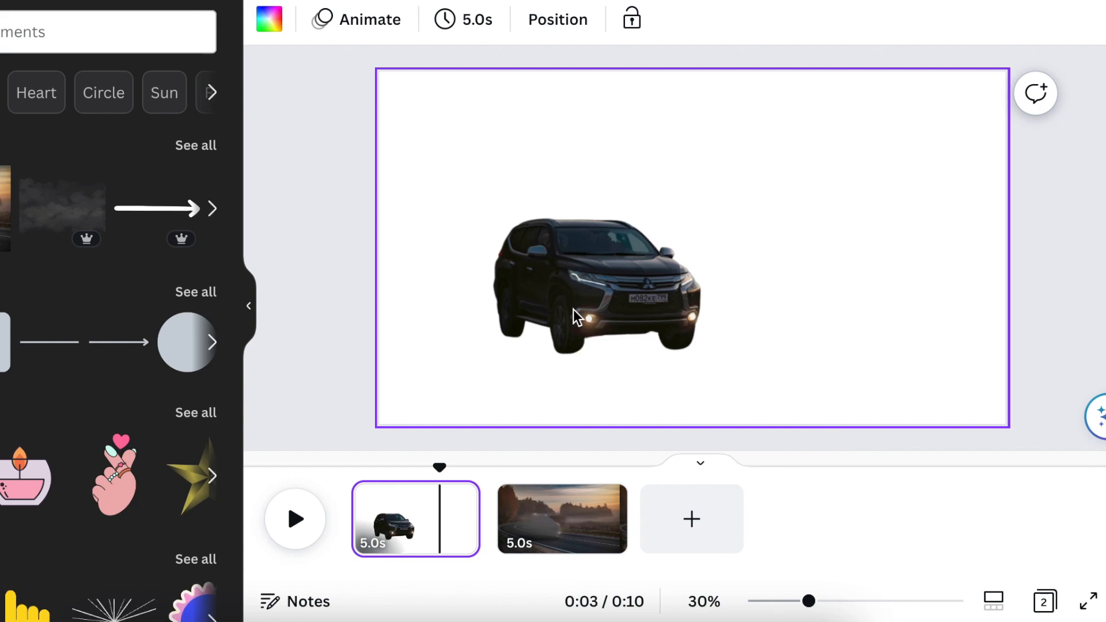
{"action": "right_click", "coordinate": [572, 316]}
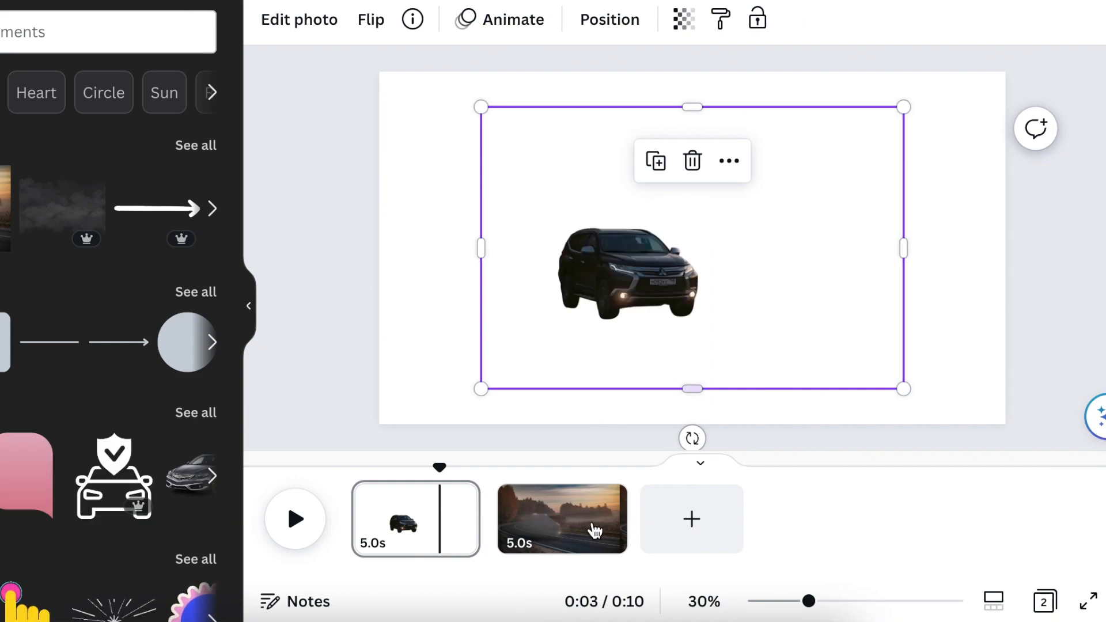
{"action": "left_click", "coordinate": [562, 519]}
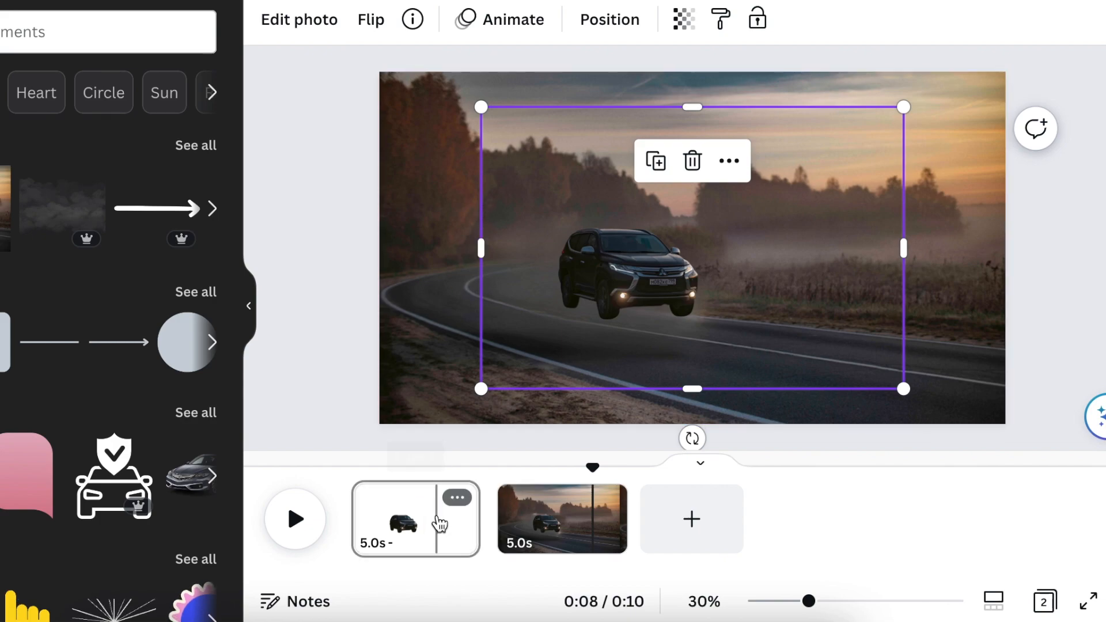
{"action": "left_click", "coordinate": [456, 497]}
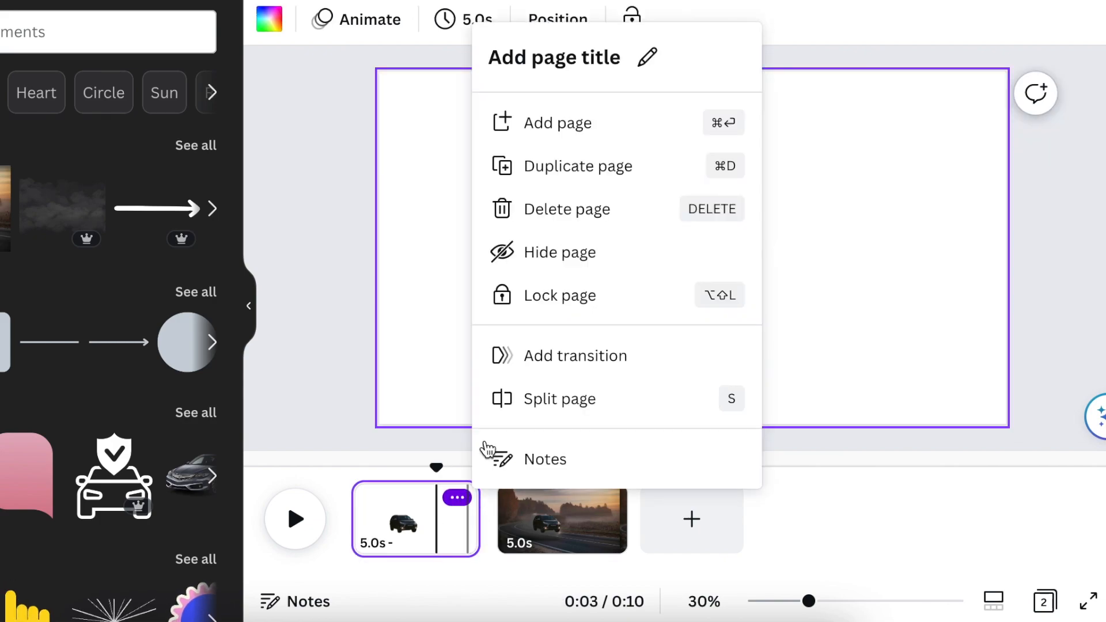
Step: Delete the white car-only page, leaving the single misty road page
{"action": "left_click", "coordinate": [570, 208]}
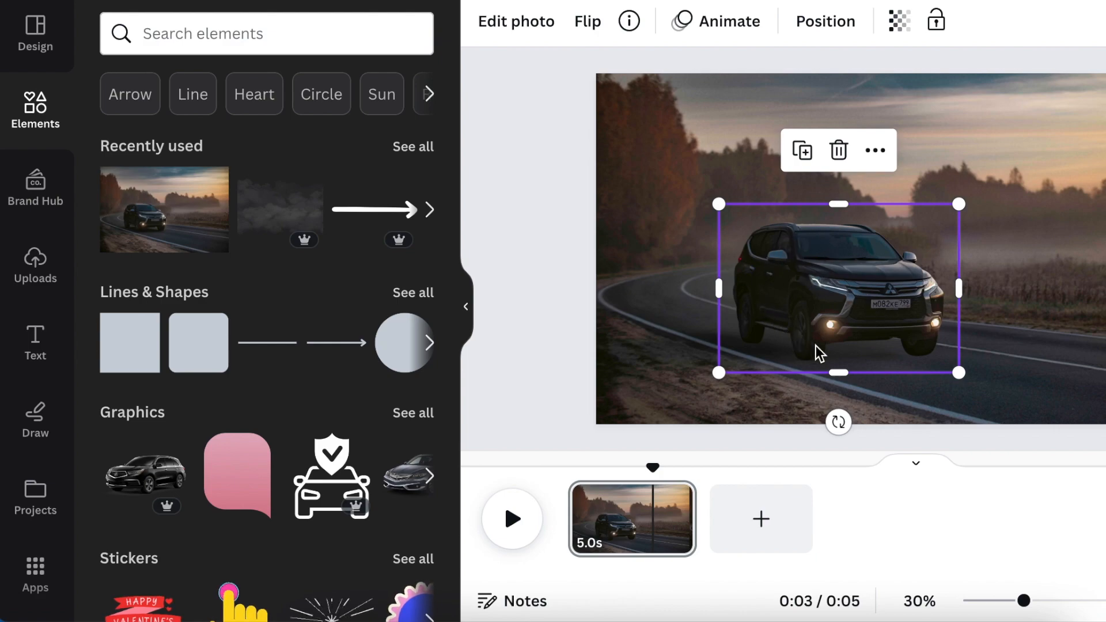
Step: Animate the car along a custom motion path using the Steady movement style
{"action": "left_click", "coordinate": [716, 22]}
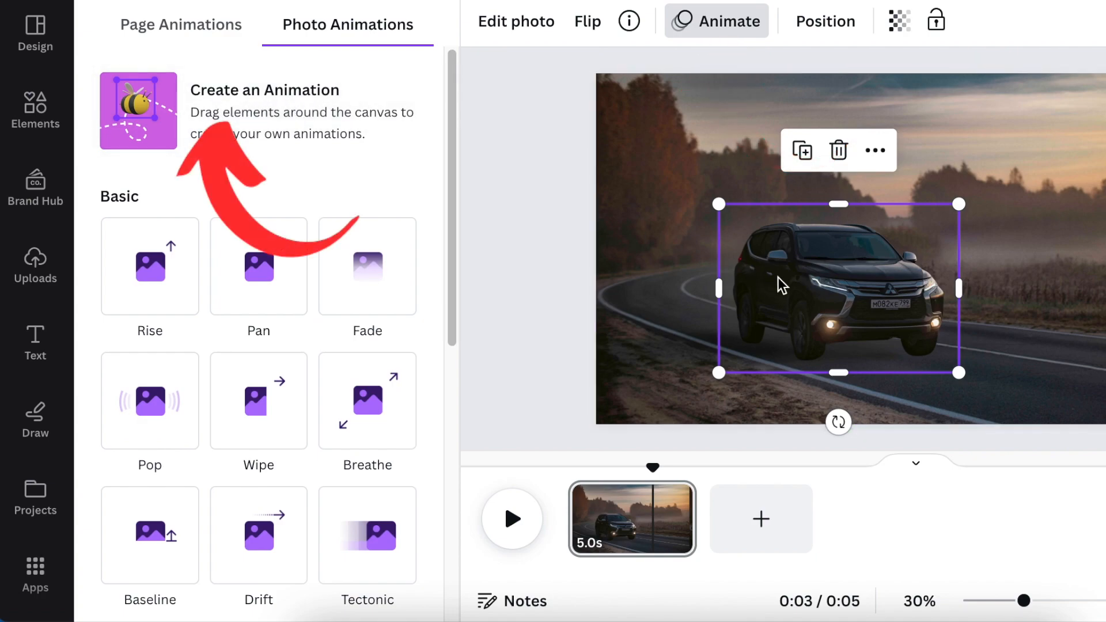
{"action": "mouse_move", "coordinate": [225, 116]}
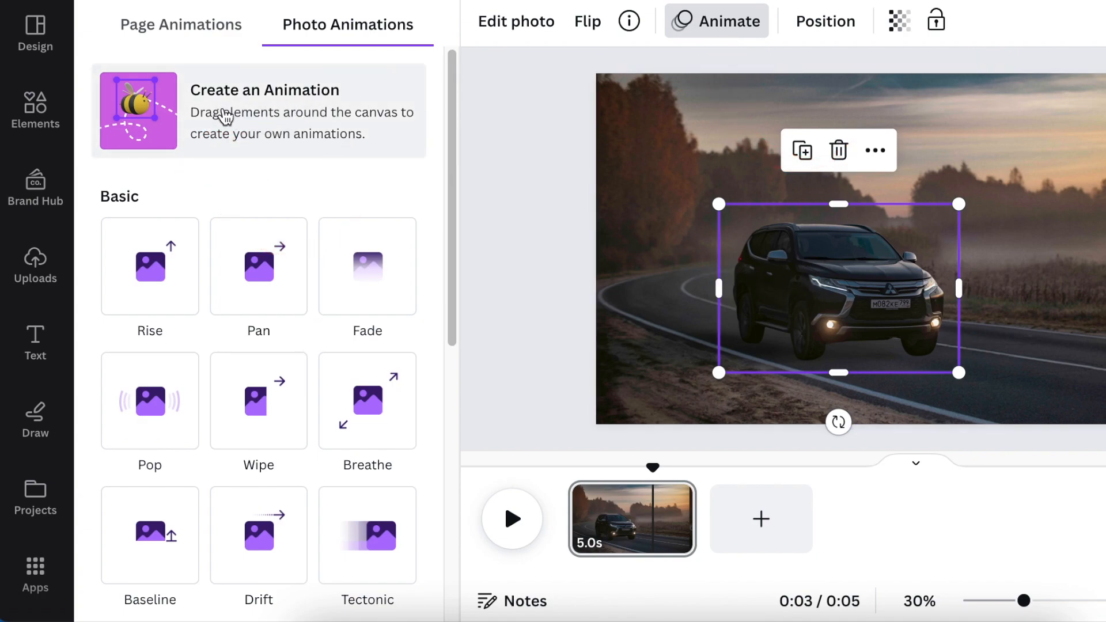
{"action": "left_click", "coordinate": [264, 111]}
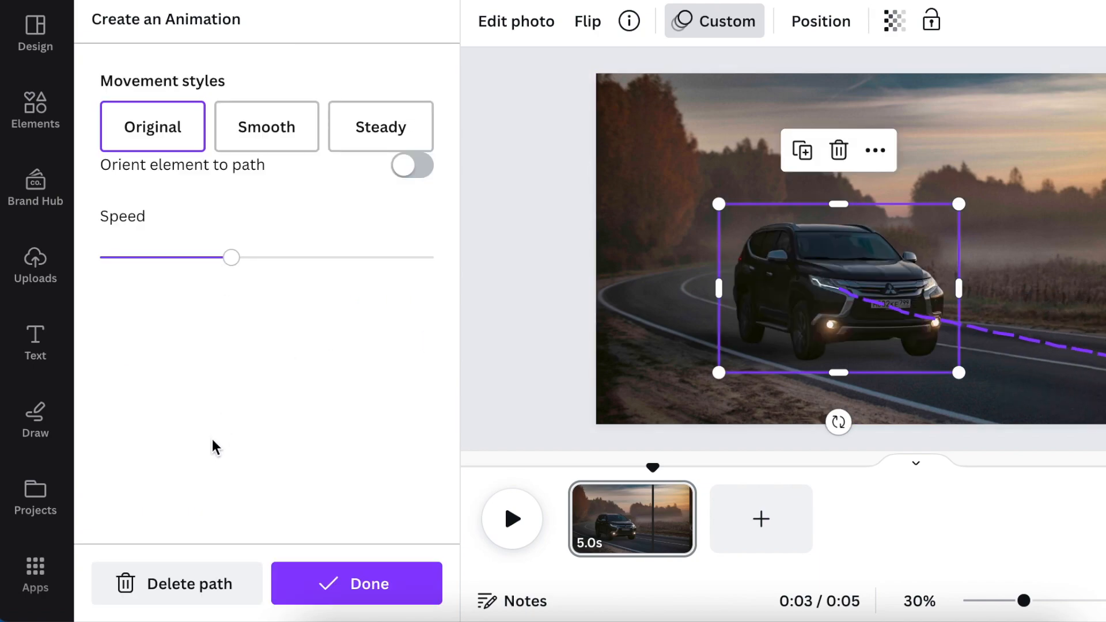
{"action": "mouse_move", "coordinate": [428, 532]}
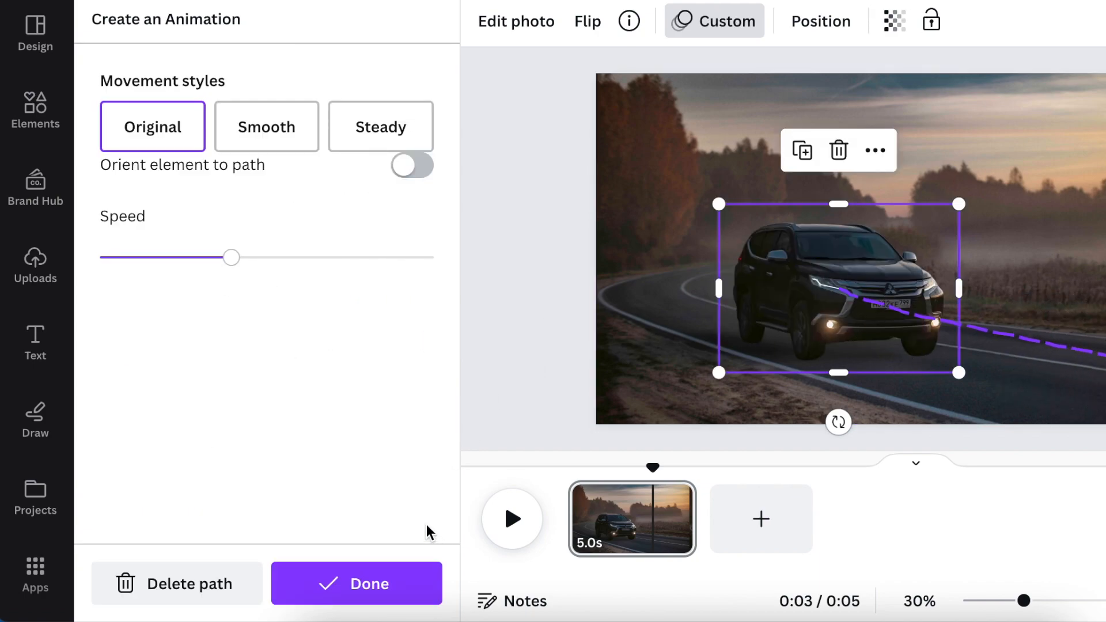
{"action": "left_click", "coordinate": [267, 127]}
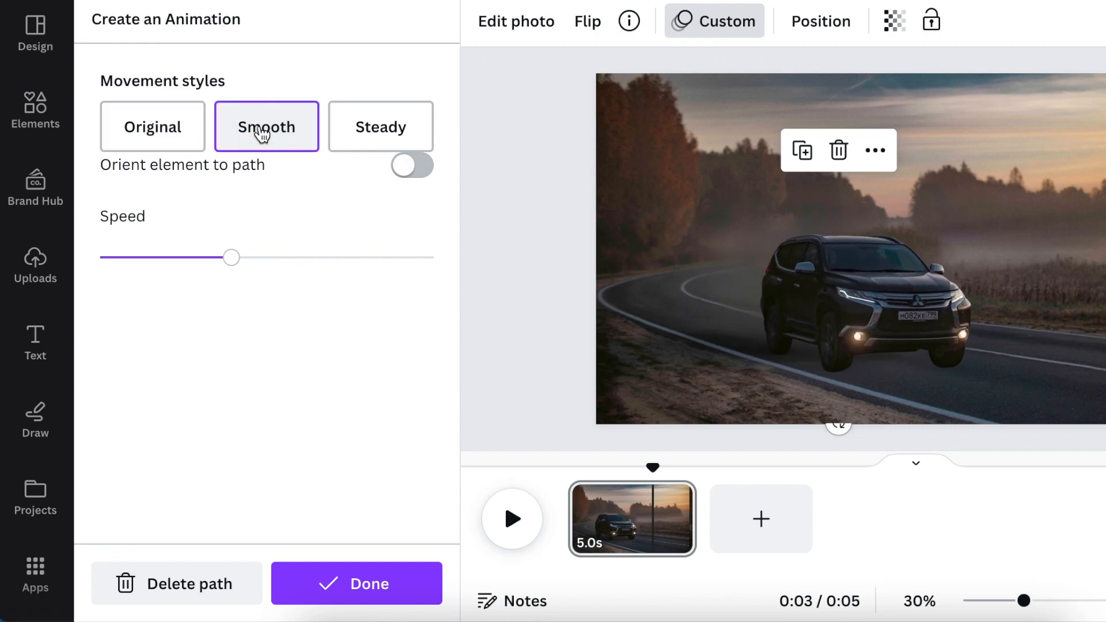
{"action": "left_click", "coordinate": [380, 127]}
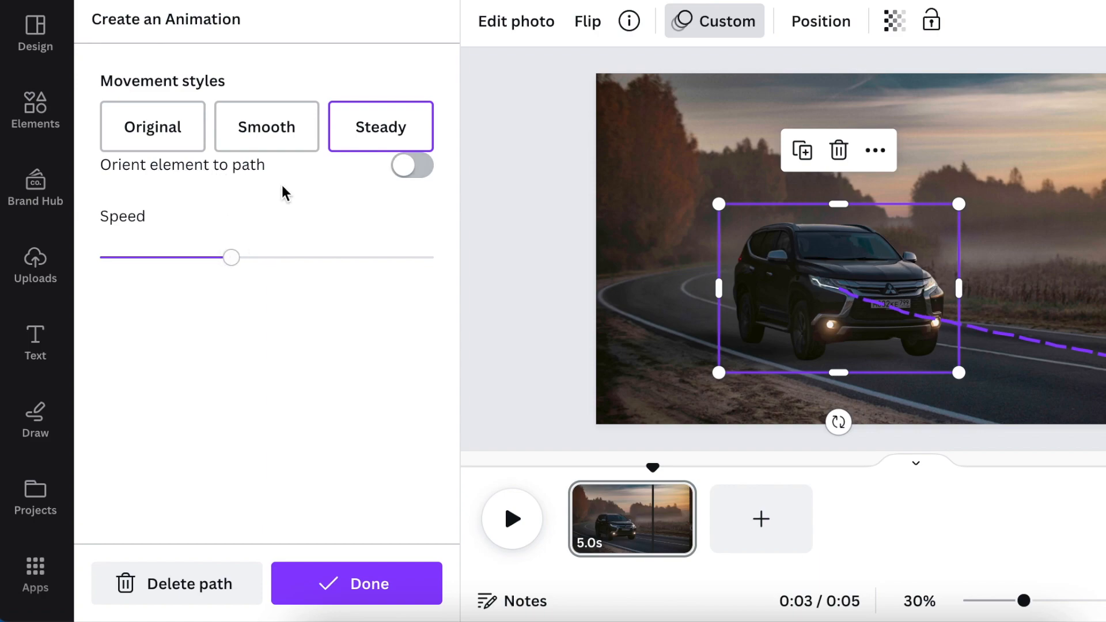
{"action": "mouse_move", "coordinate": [298, 213]}
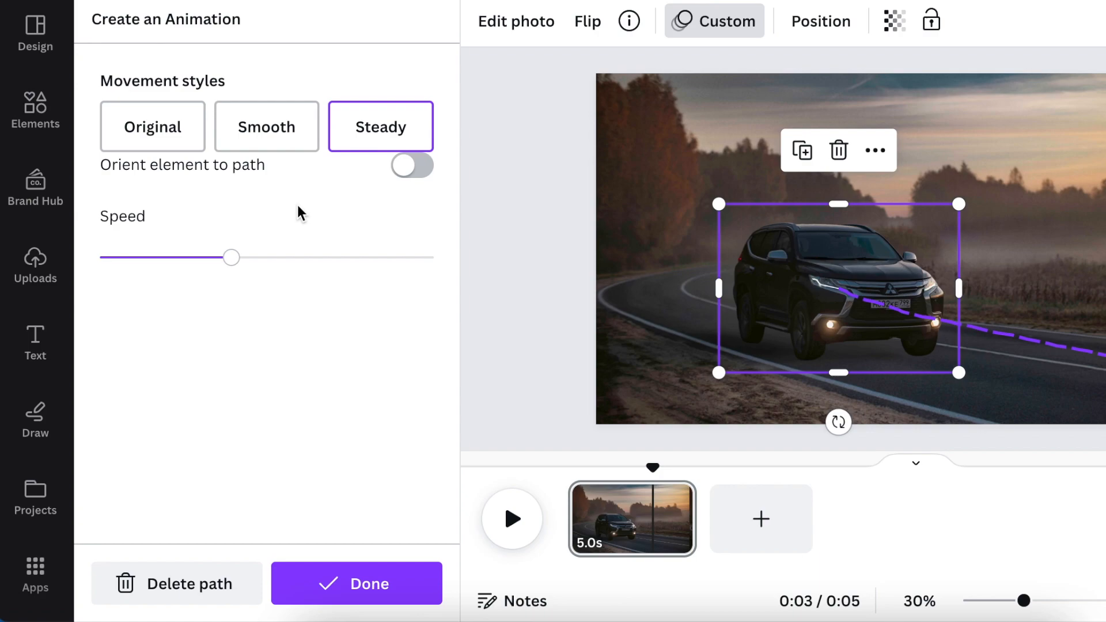
{"action": "mouse_move", "coordinate": [353, 259]}
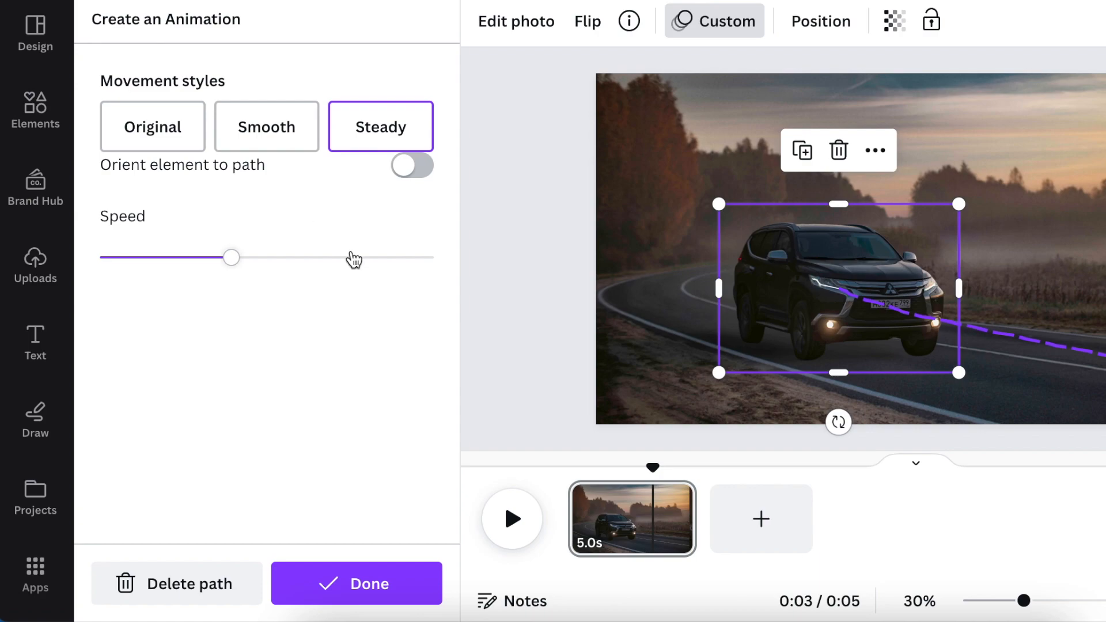
{"action": "mouse_move", "coordinate": [359, 392]}
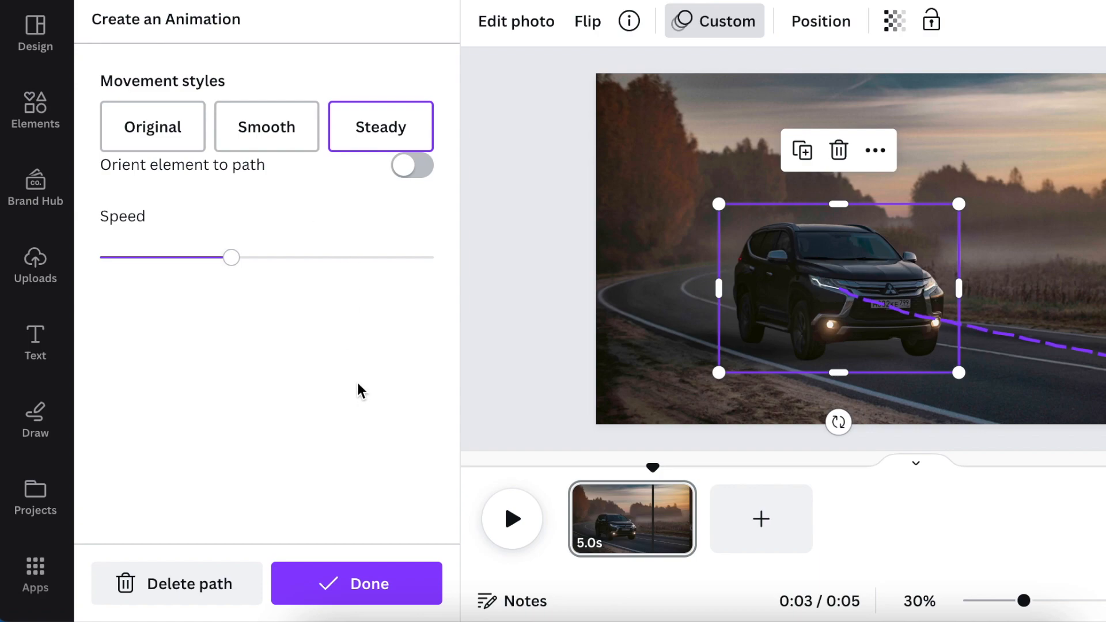
{"action": "mouse_move", "coordinate": [314, 236]}
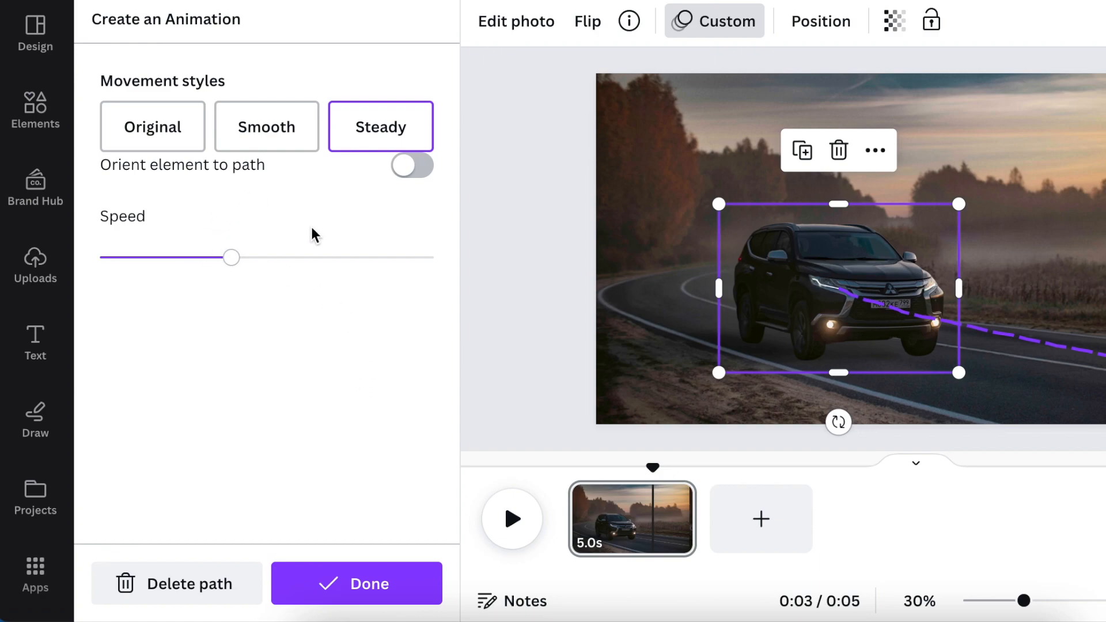
{"action": "left_click", "coordinate": [34, 113]}
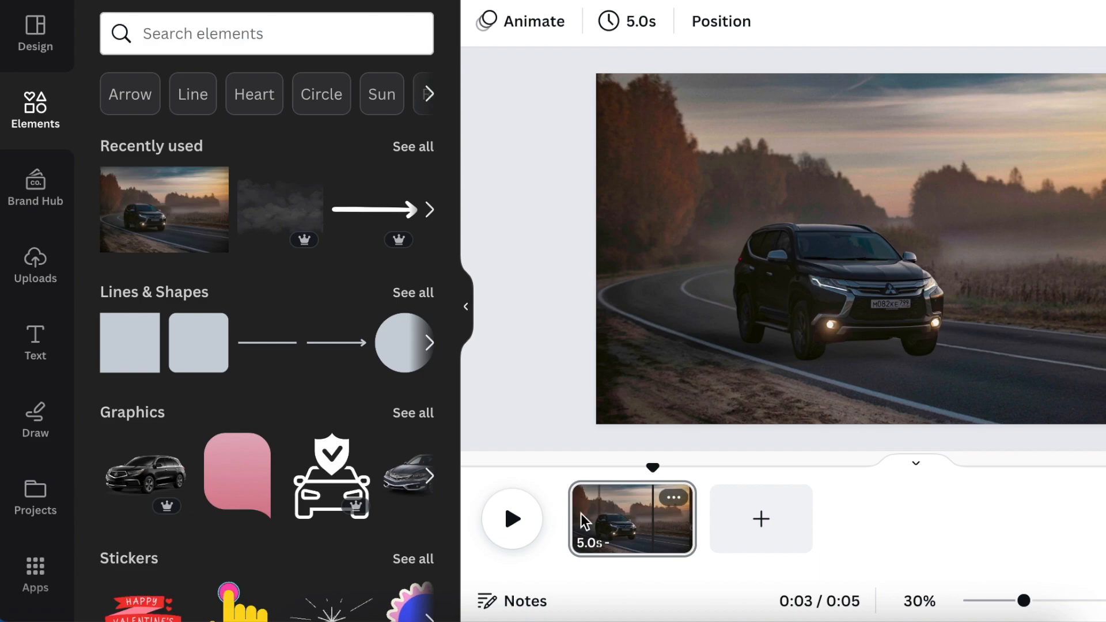
{"action": "left_click", "coordinate": [512, 519]}
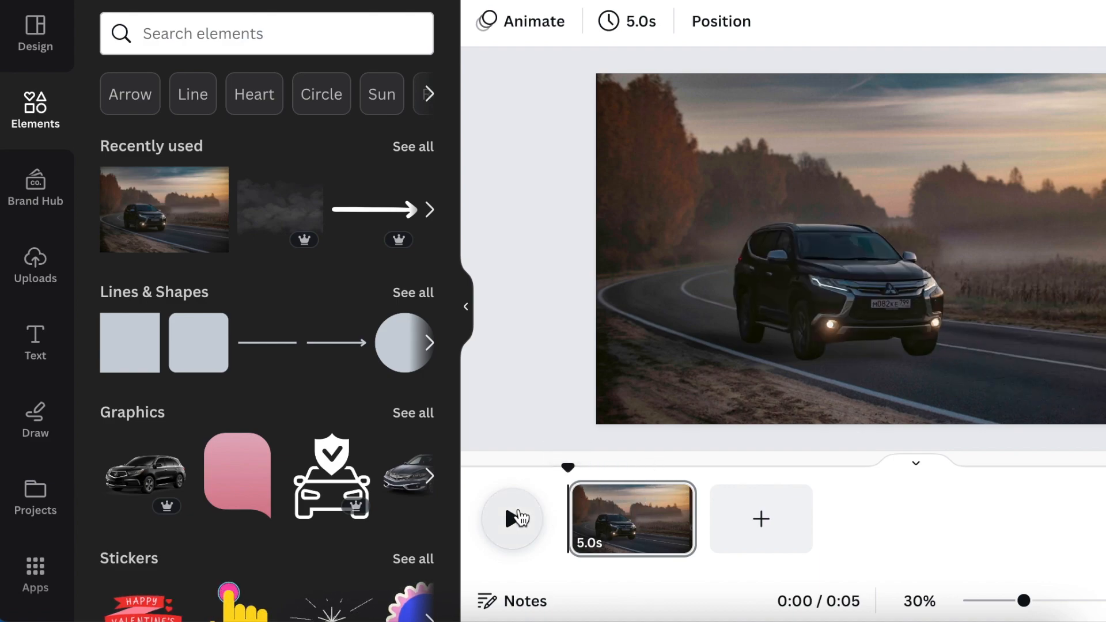
{"action": "left_click", "coordinate": [513, 519]}
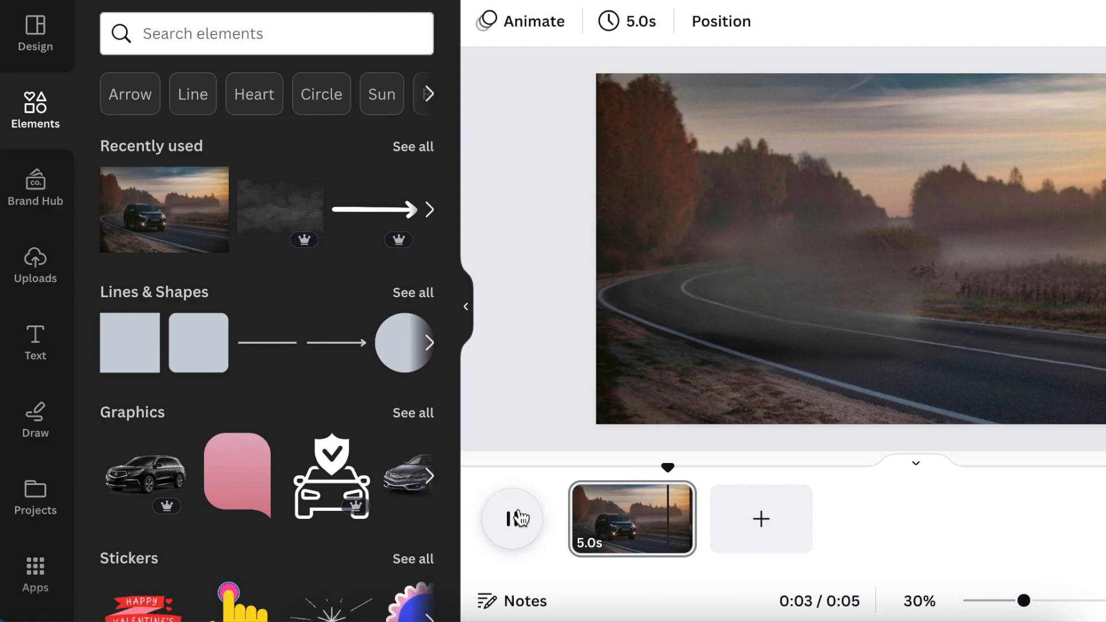
{"action": "left_click", "coordinate": [512, 519]}
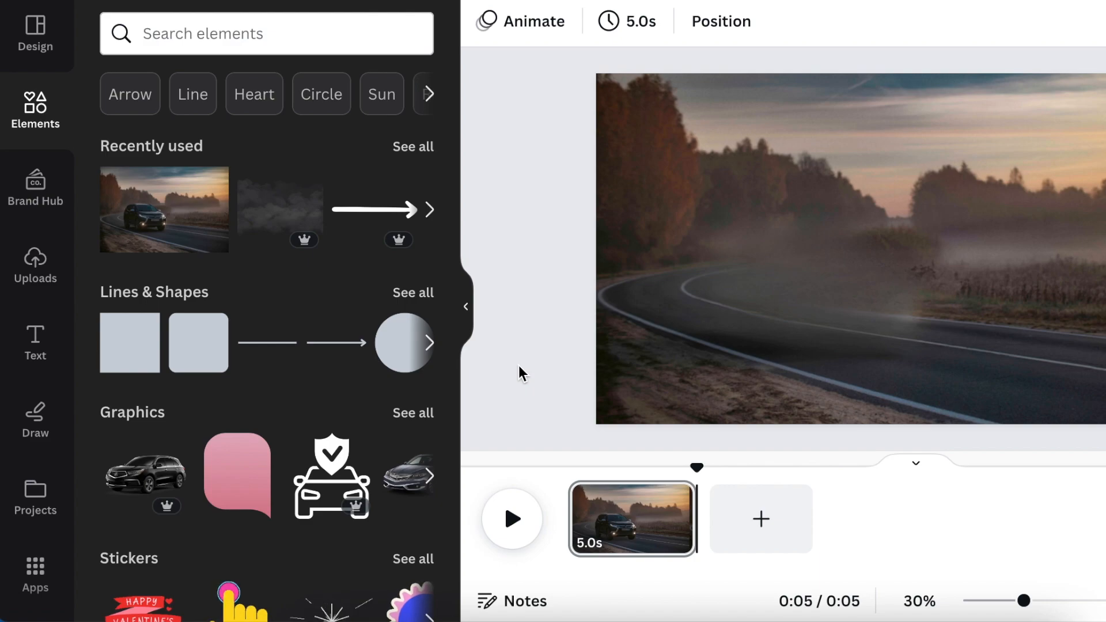
{"action": "mouse_move", "coordinate": [653, 557]}
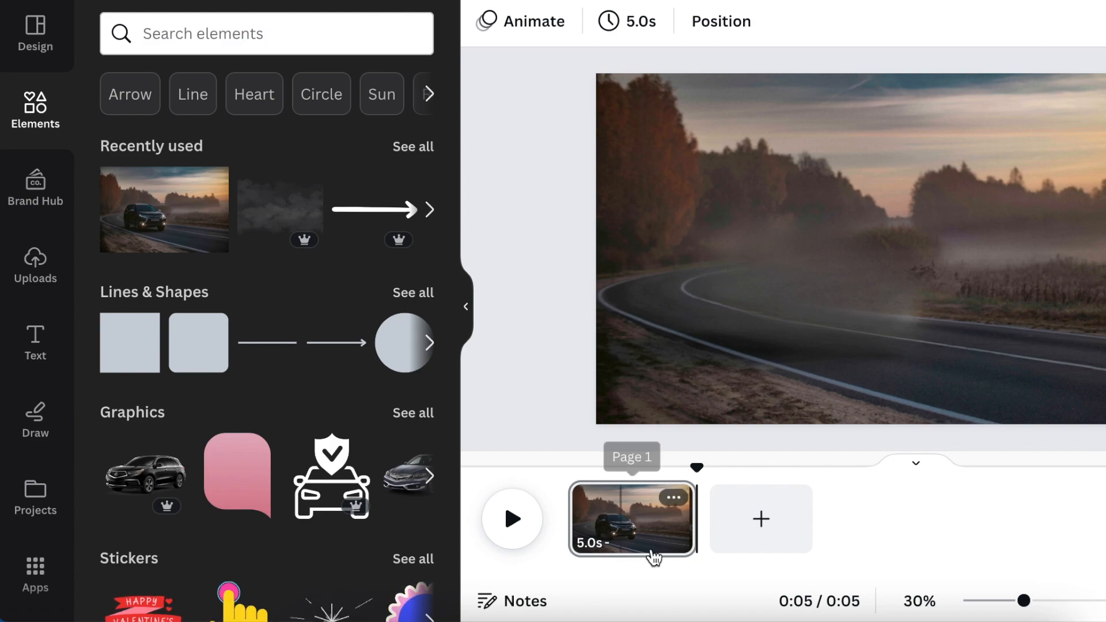
{"action": "mouse_move", "coordinate": [697, 465]}
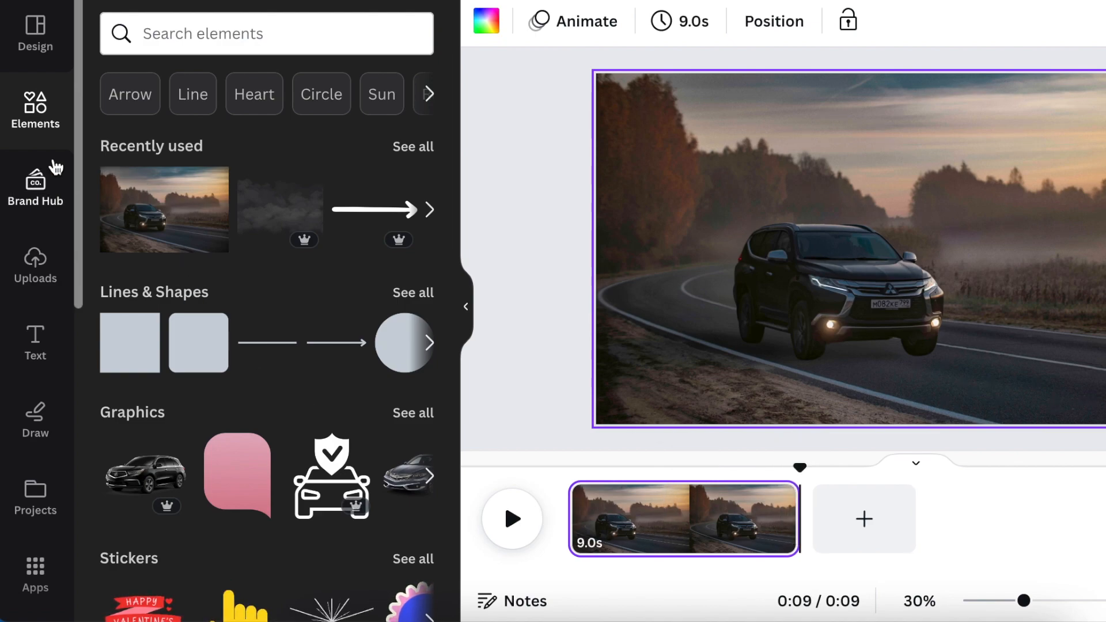
Step: Search the elements for 'car' and show only audio results
{"action": "left_click", "coordinate": [267, 34]}
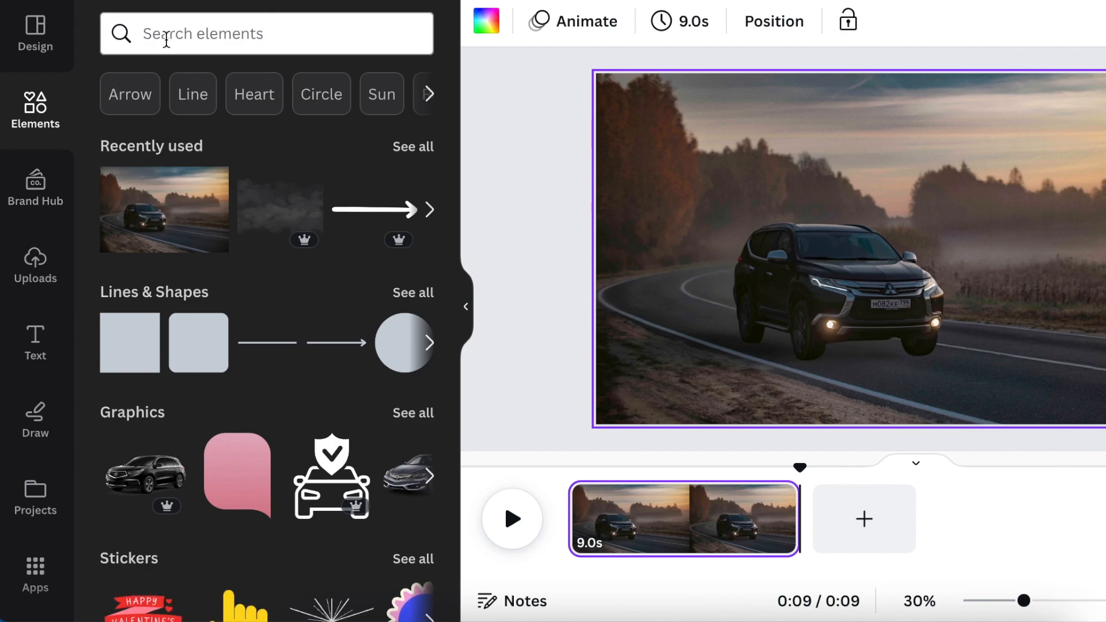
{"action": "left_click", "coordinate": [267, 33]}
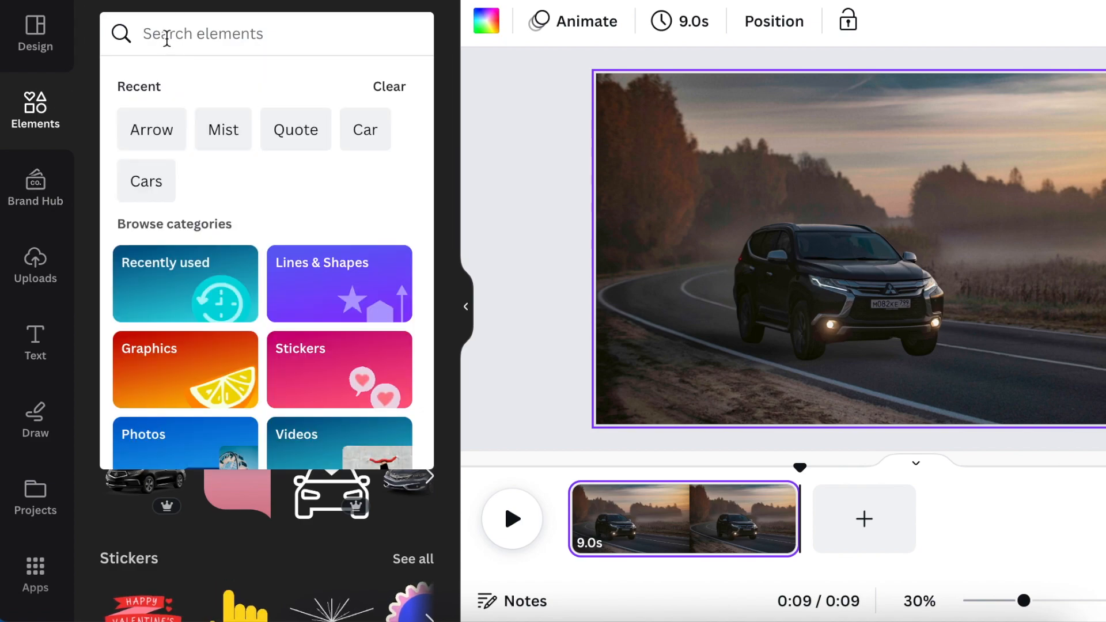
{"action": "type", "text": "car"}
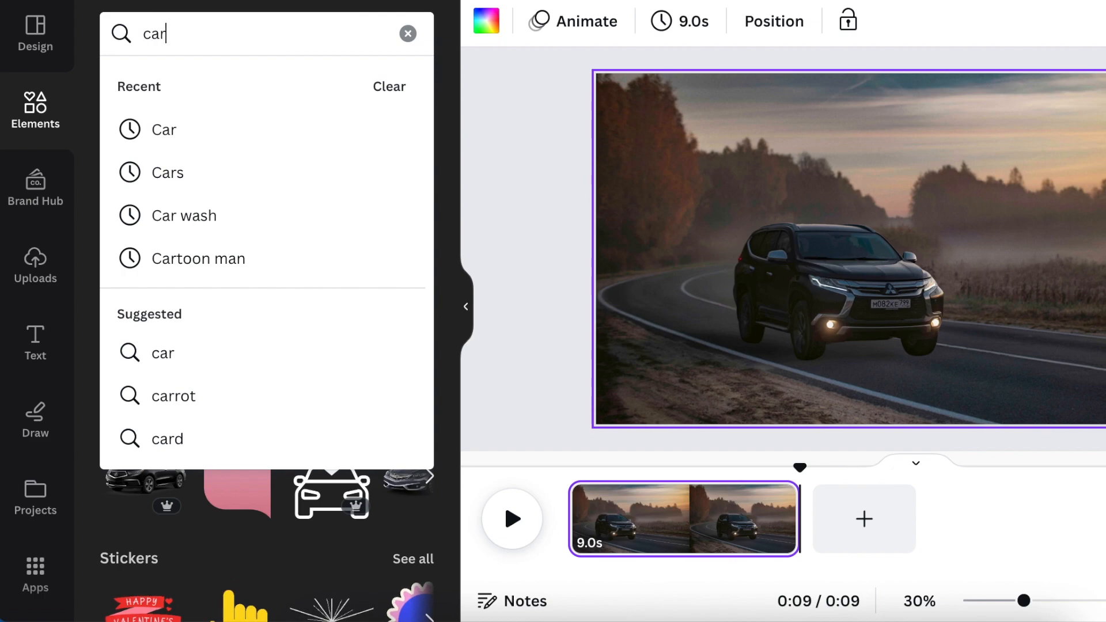
{"action": "key", "text": "Return"}
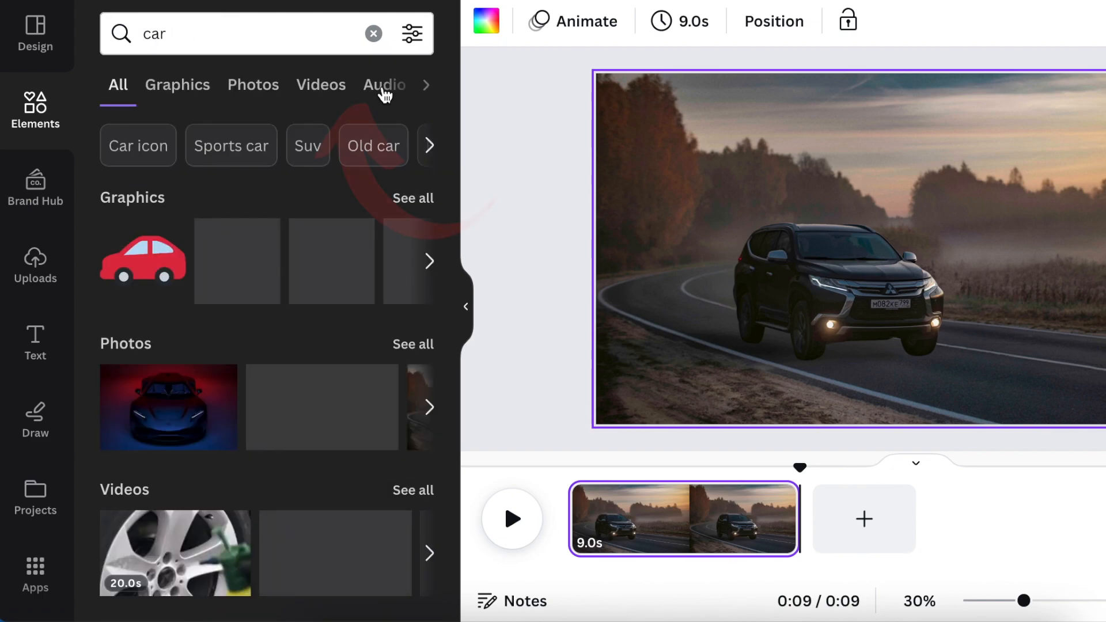
{"action": "left_click", "coordinate": [383, 85]}
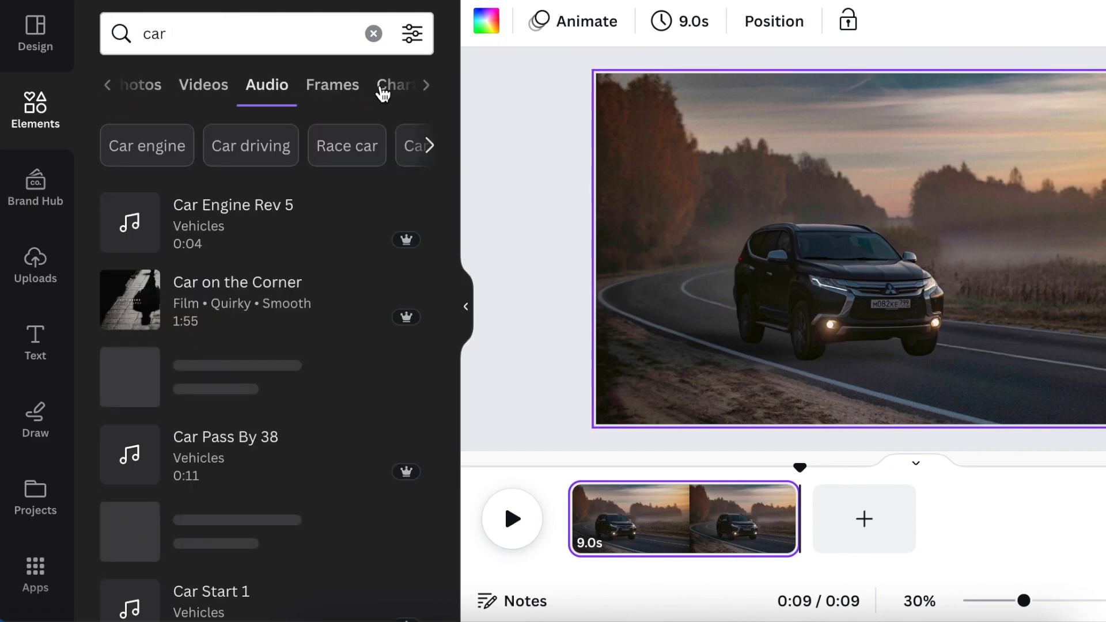
Step: Scroll the car audio results and preview the Auto Pass By 2 sound
{"action": "scroll", "scroll_direction": "down", "scroll_amount": 3}
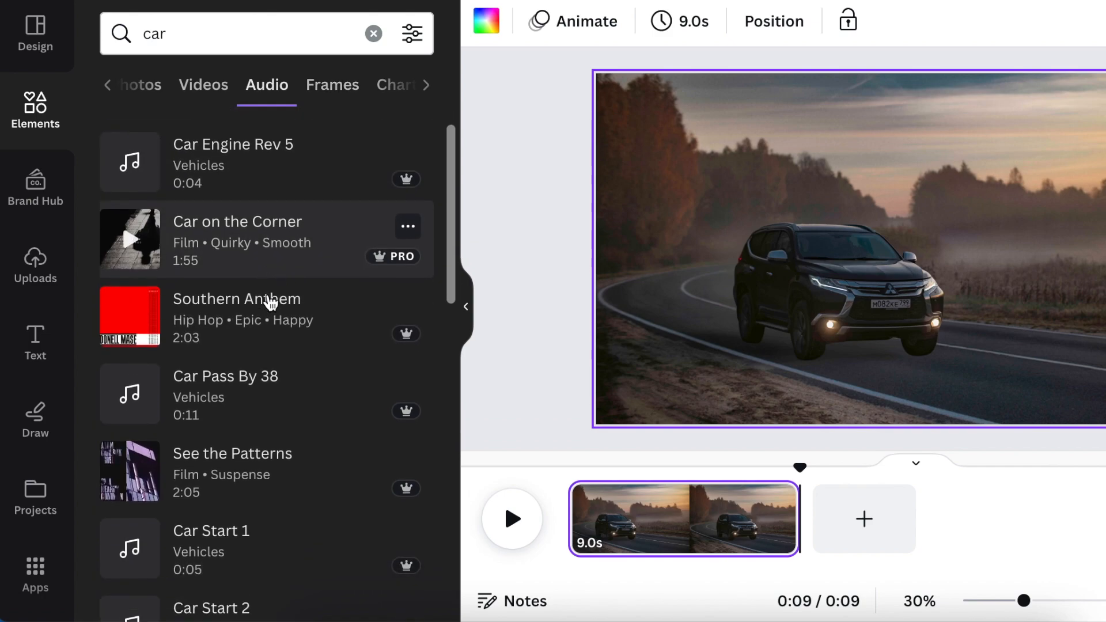
{"action": "scroll", "scroll_direction": "down", "scroll_amount": 3}
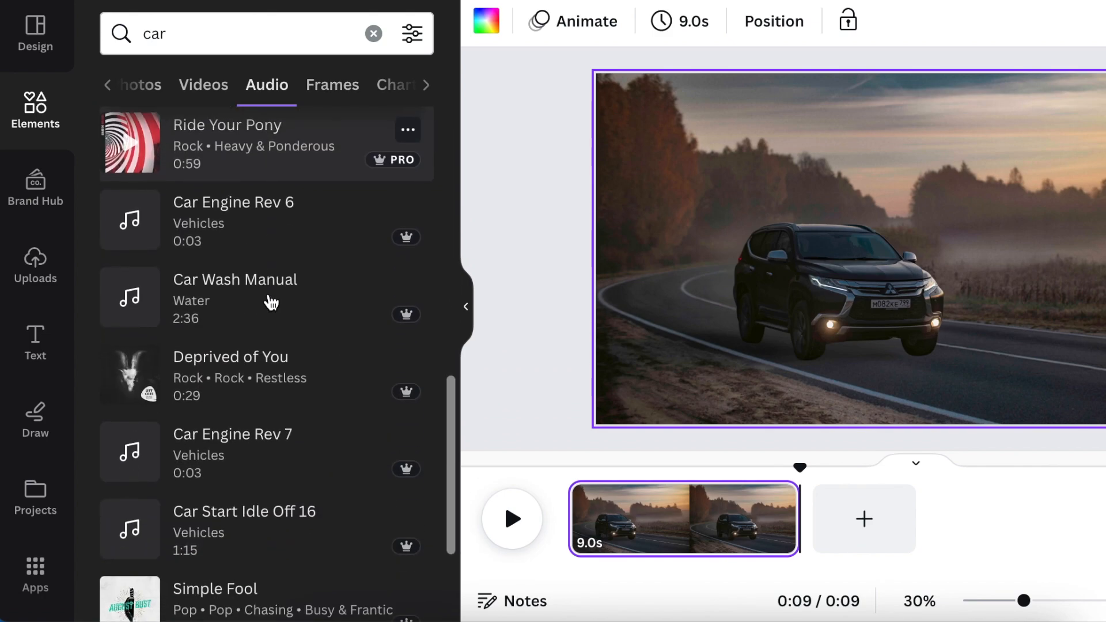
{"action": "scroll", "scroll_direction": "down", "scroll_amount": 3}
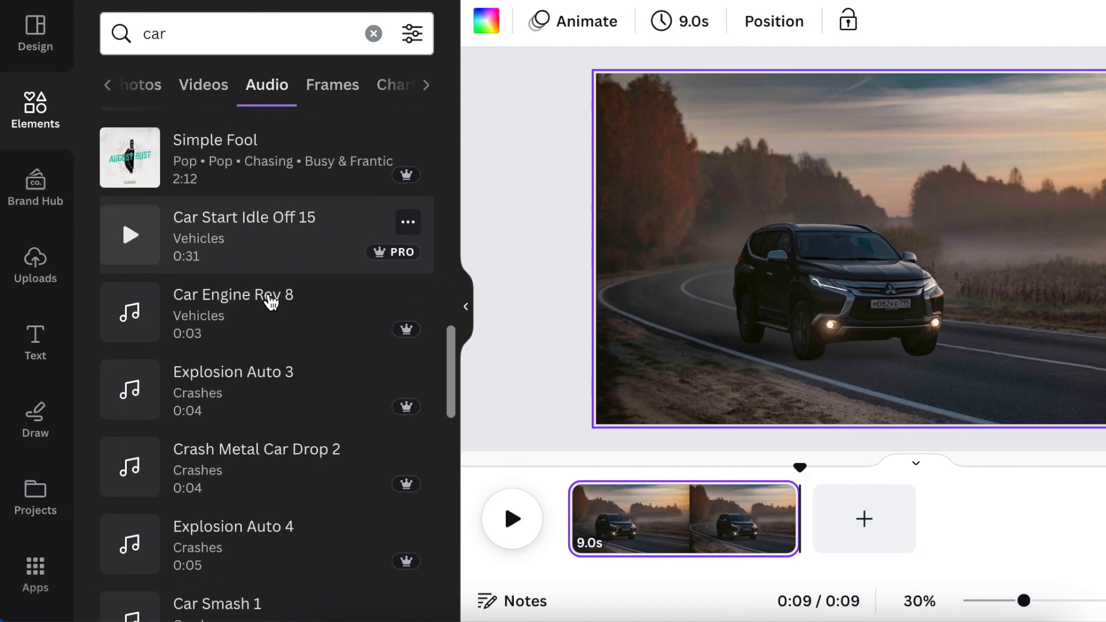
{"action": "scroll", "scroll_direction": "down", "scroll_amount": 3}
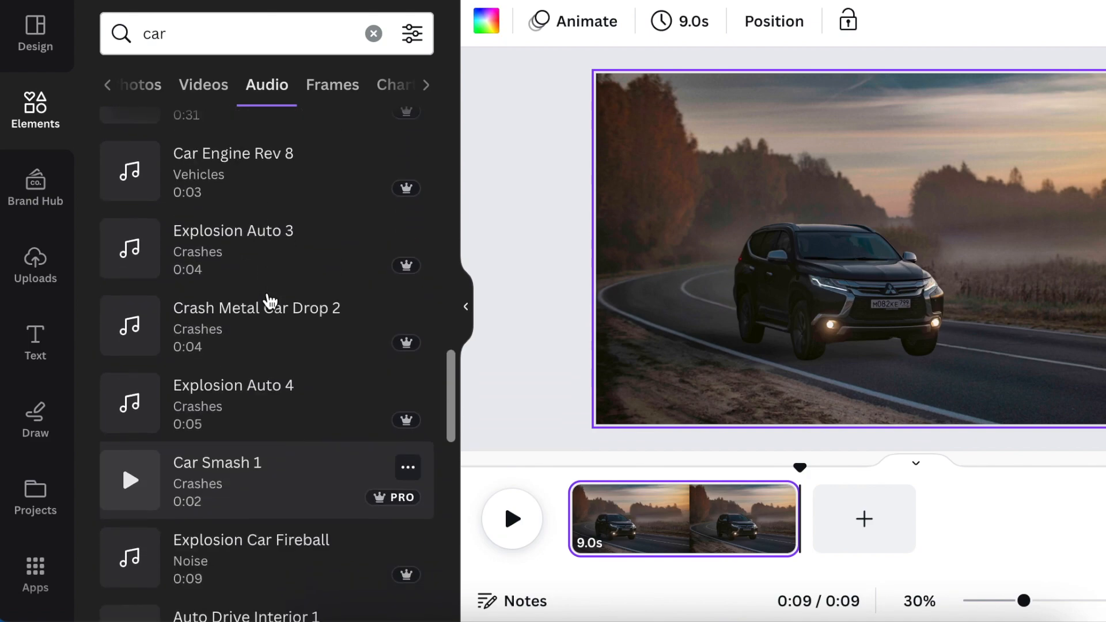
{"action": "scroll", "scroll_direction": "down", "scroll_amount": 3}
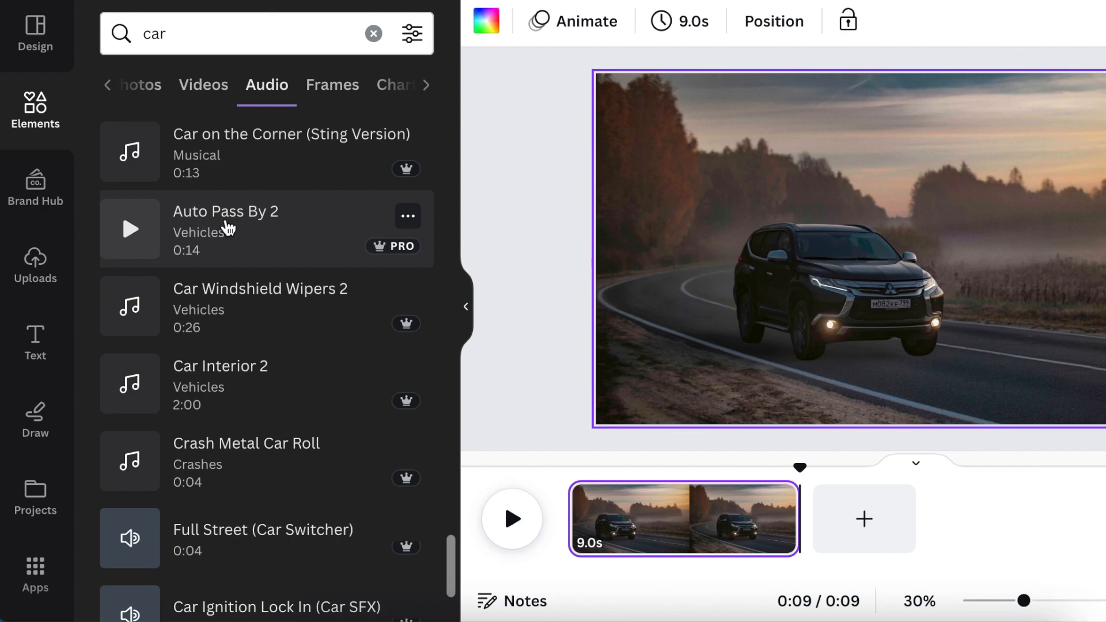
{"action": "mouse_move", "coordinate": [123, 251]}
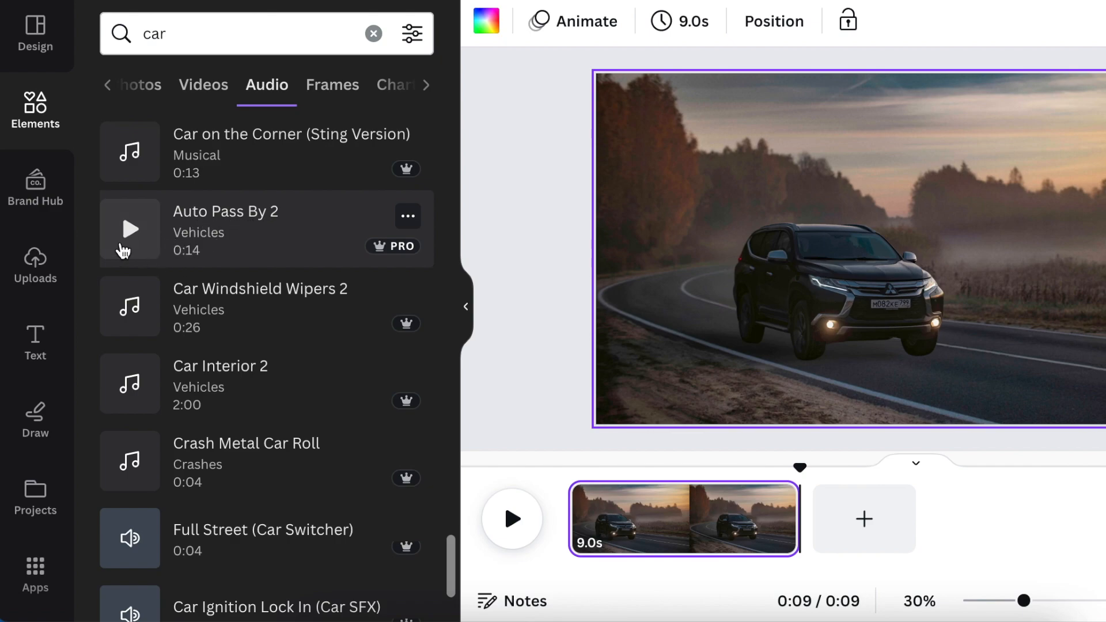
{"action": "left_click", "coordinate": [129, 230]}
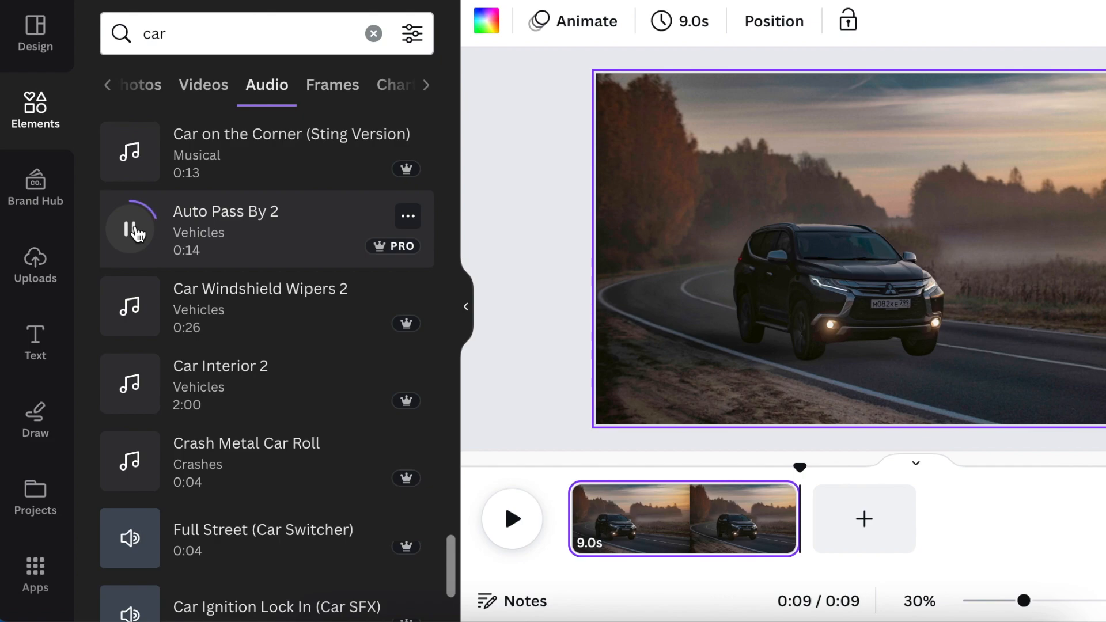
{"action": "left_click", "coordinate": [129, 229]}
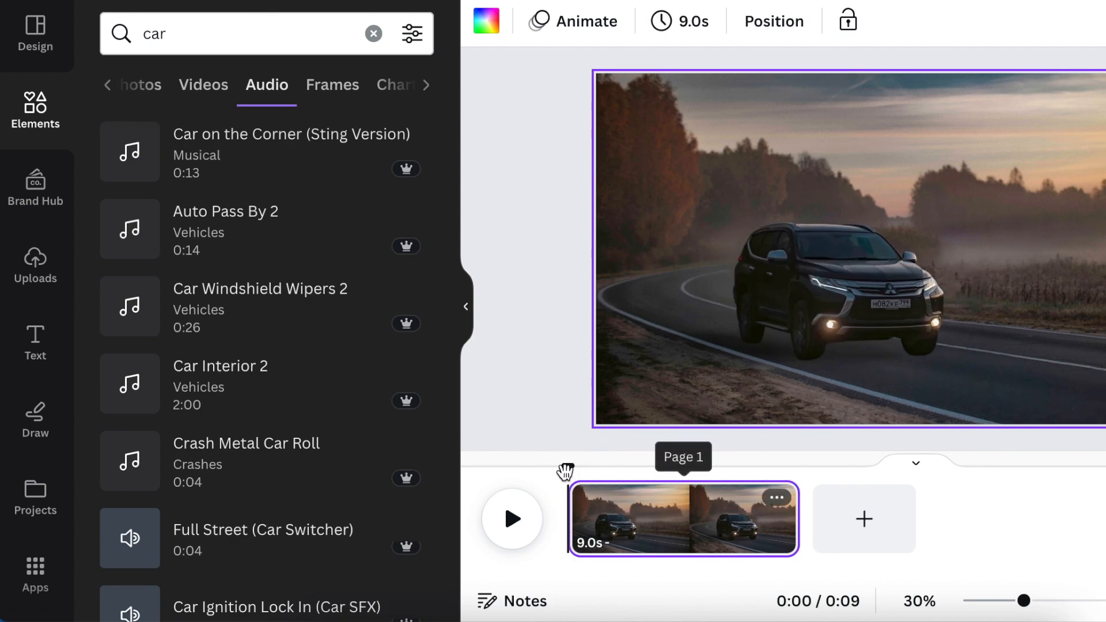
{"action": "mouse_move", "coordinate": [564, 465]}
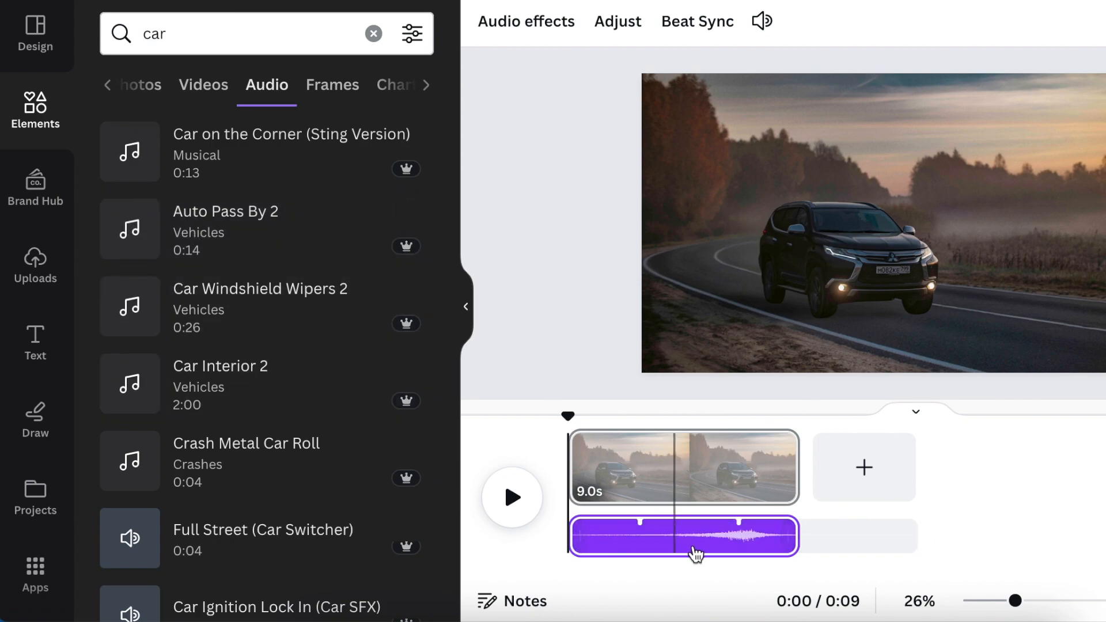
Step: Select the Auto Pass By 2 sound track and play the video to hear it
{"action": "left_click", "coordinate": [695, 536]}
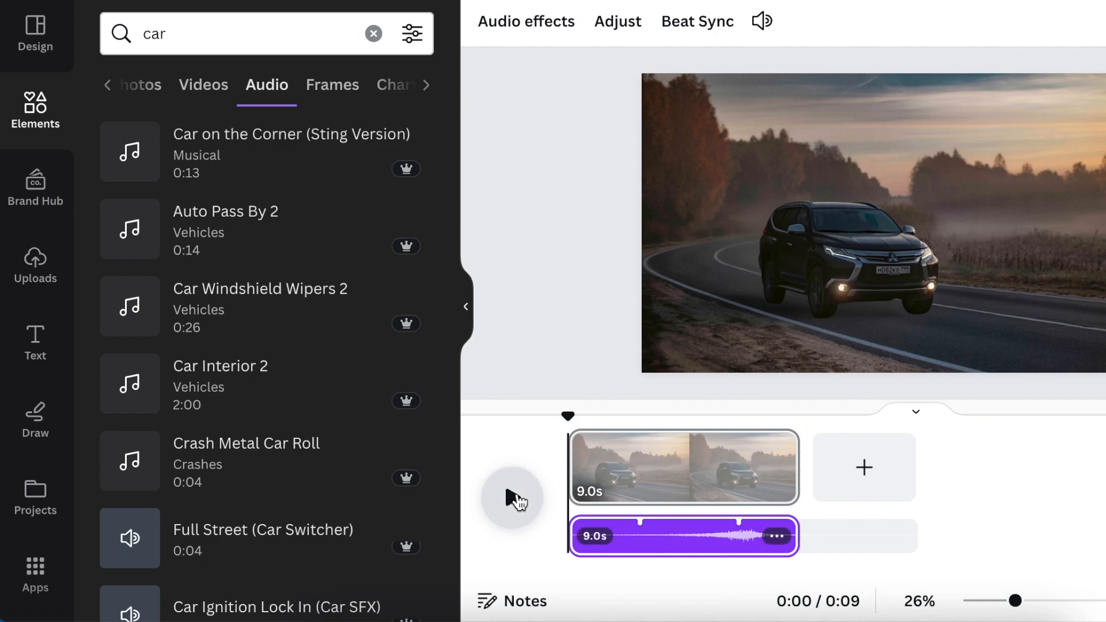
{"action": "left_click", "coordinate": [512, 500]}
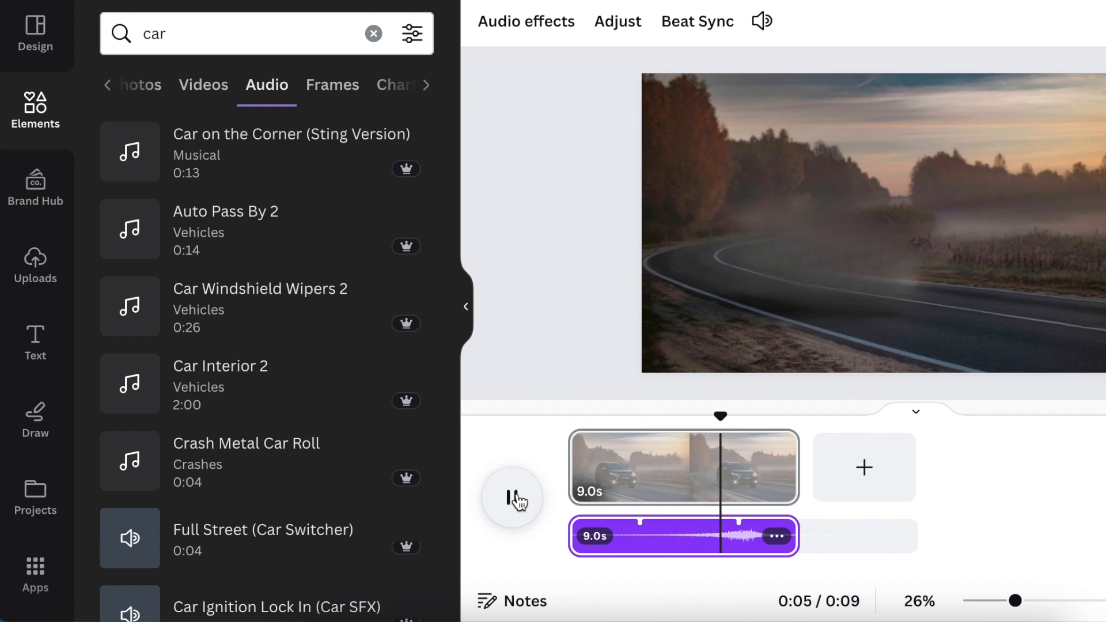
{"action": "left_click", "coordinate": [512, 497]}
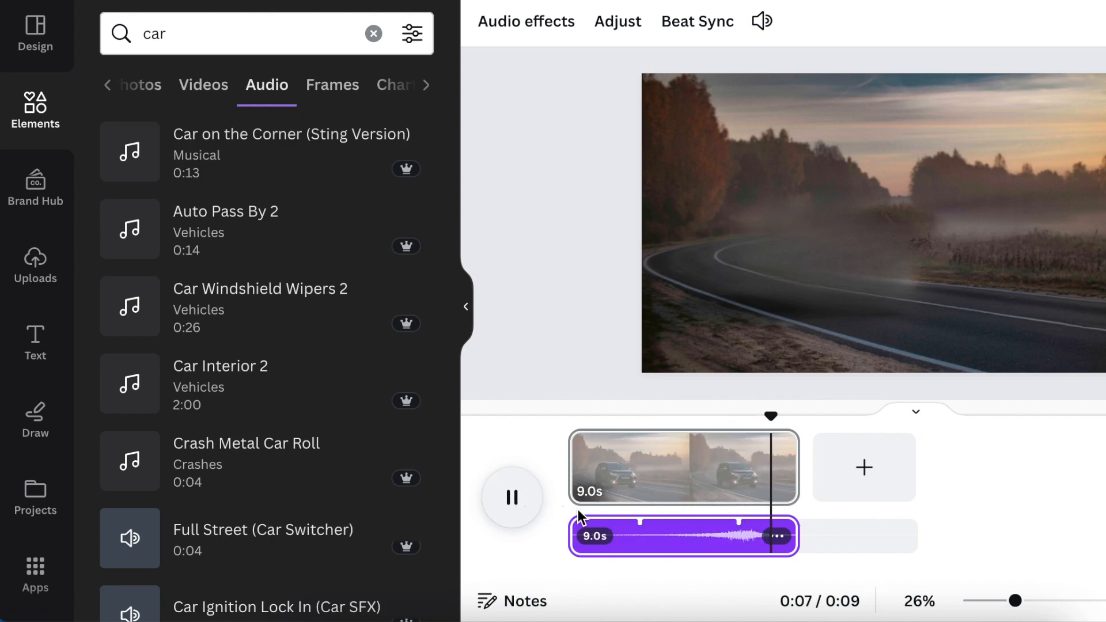
{"action": "left_click", "coordinate": [512, 497]}
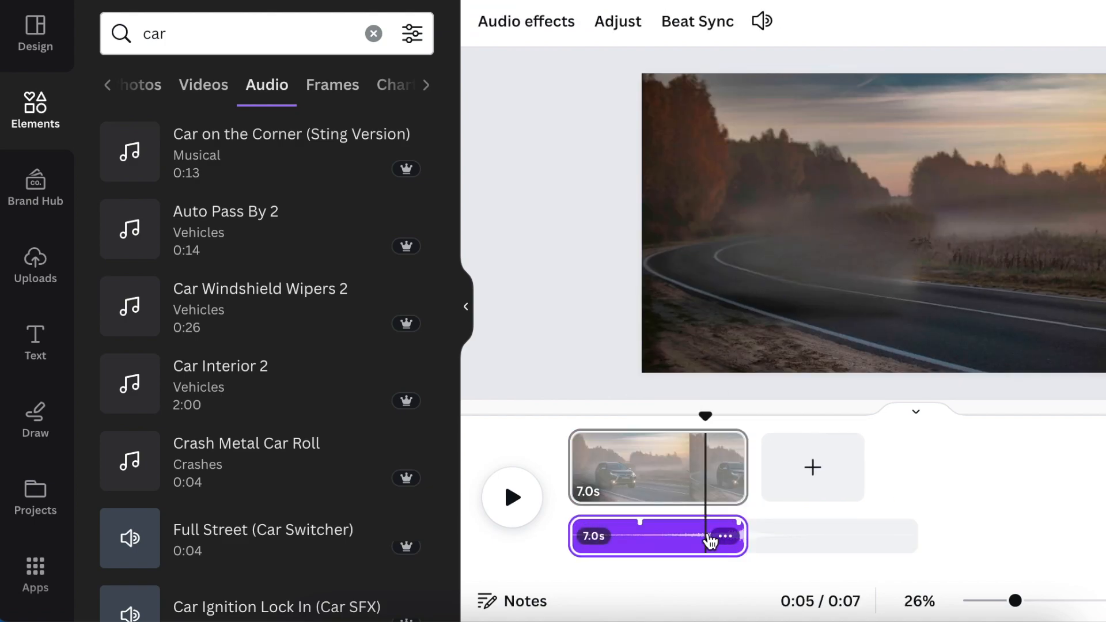
Step: Select the trimmed seven-second sound track, then replay the video from the start and stop
{"action": "left_click", "coordinate": [723, 537]}
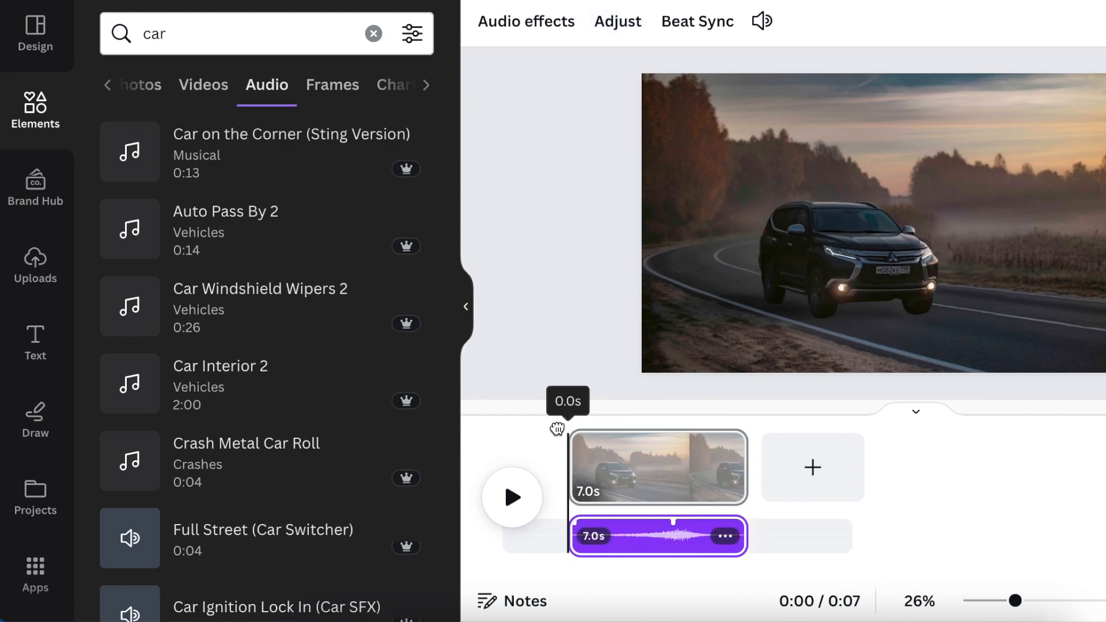
{"action": "left_click", "coordinate": [512, 497]}
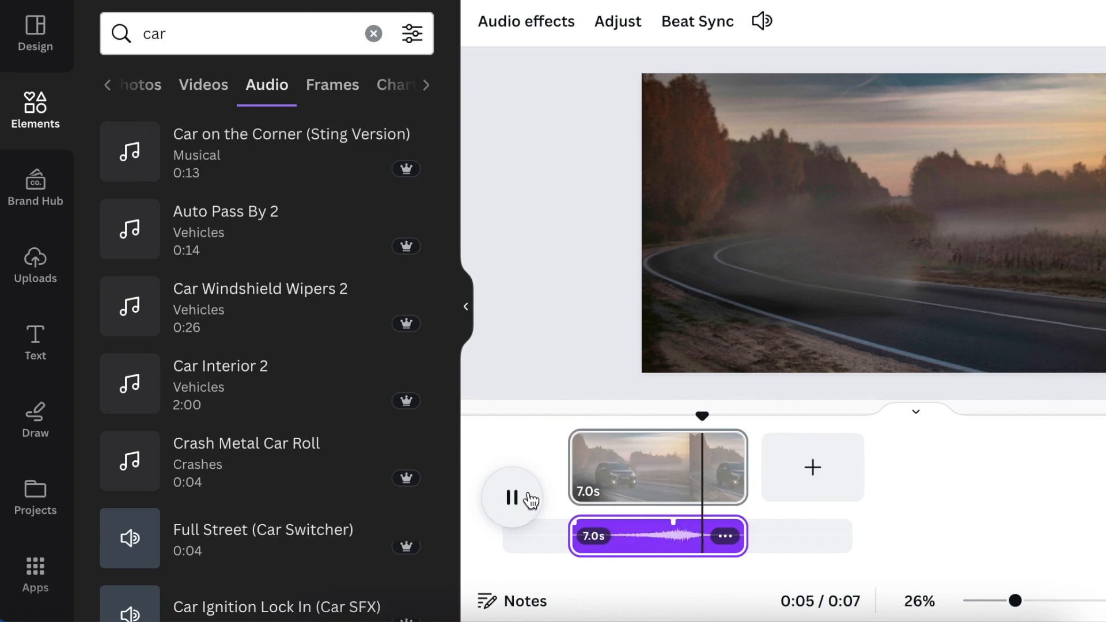
{"action": "left_click", "coordinate": [512, 496]}
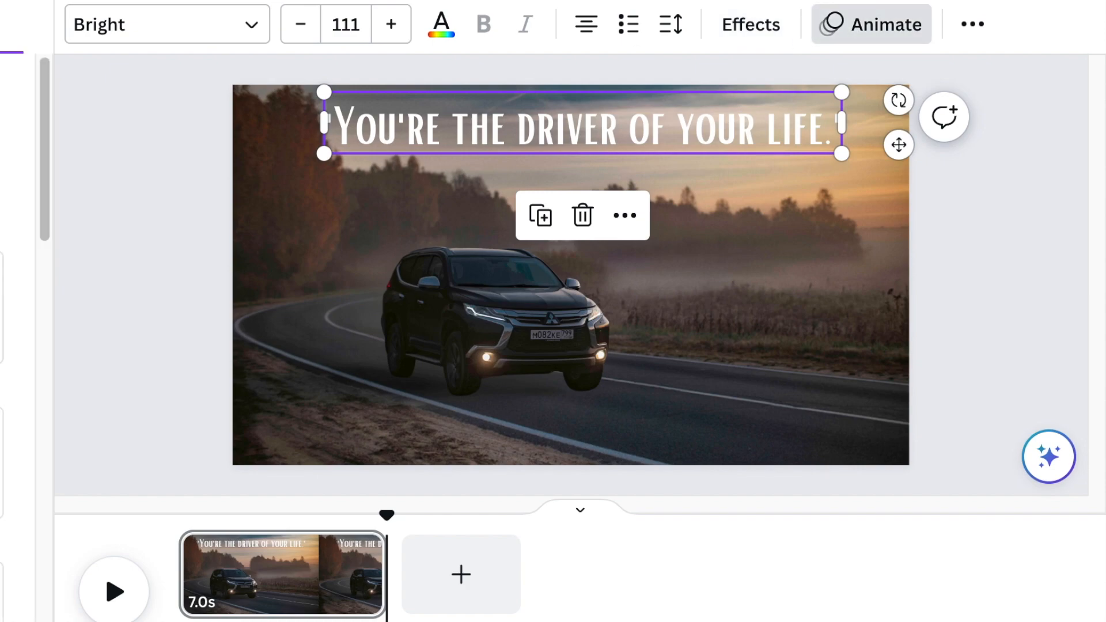
Step: Apply the Wipe animation to the title, then close the panel and deselect
{"action": "left_click", "coordinate": [871, 24]}
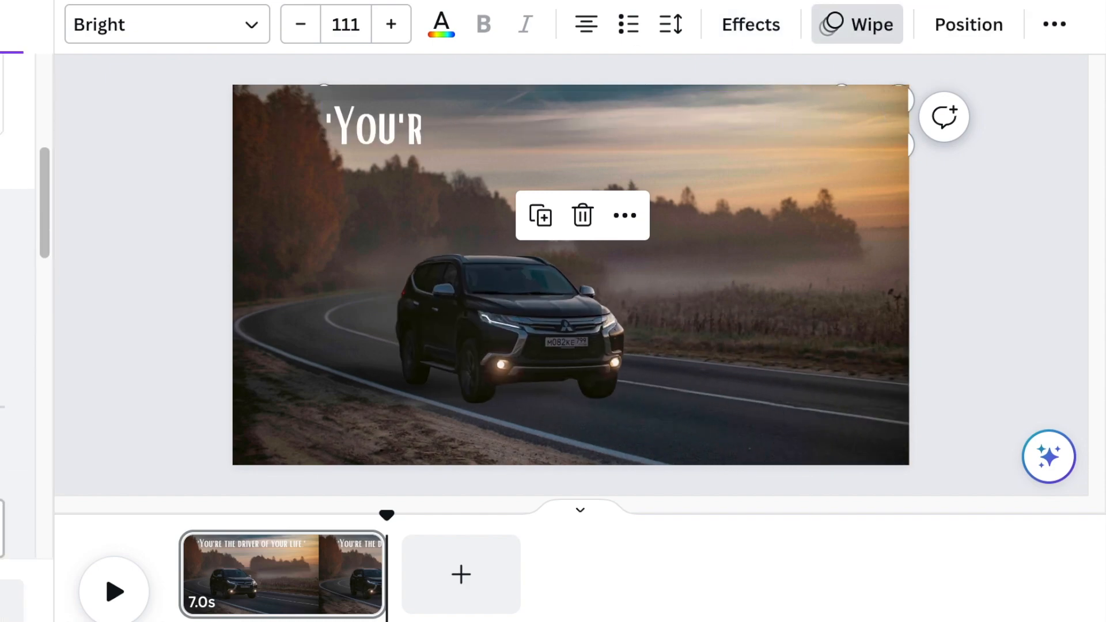
{"action": "left_click", "coordinate": [34, 110]}
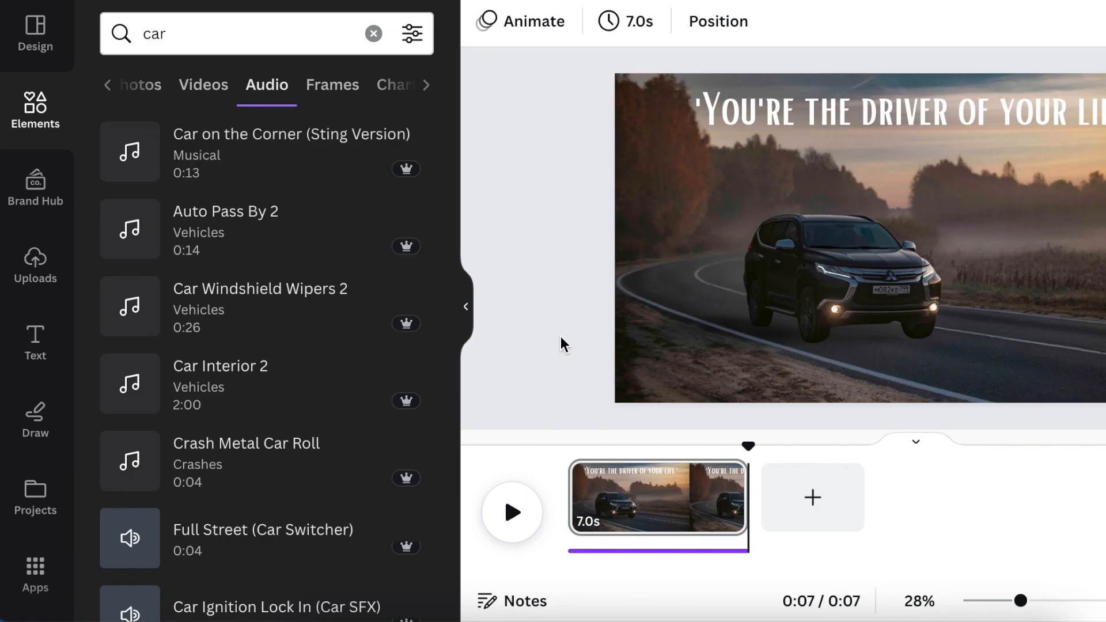
{"action": "left_click", "coordinate": [846, 282]}
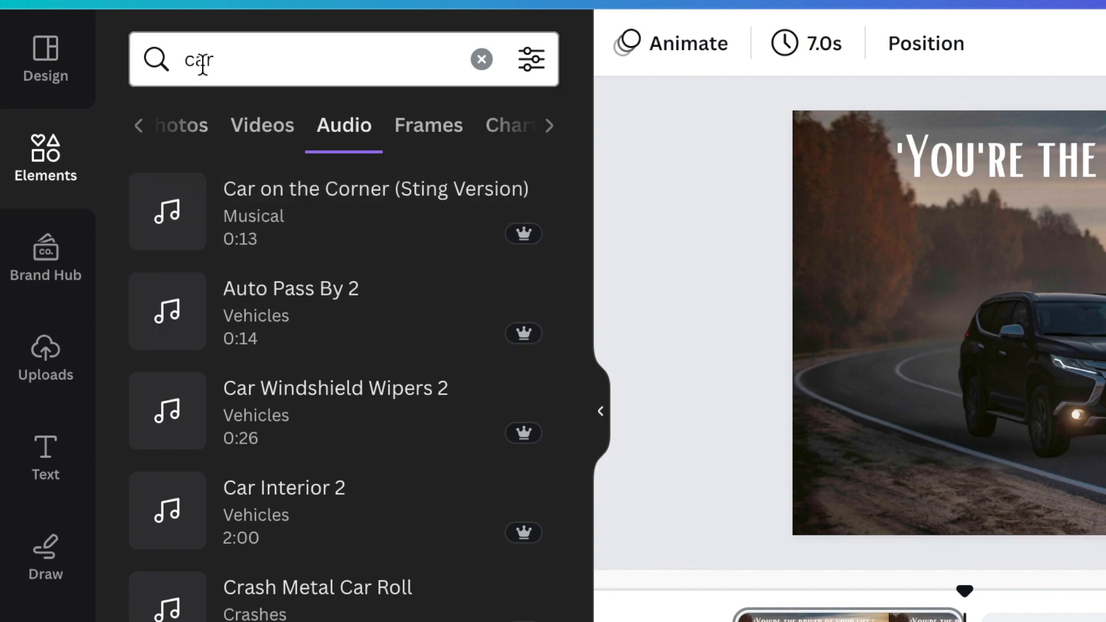
Step: Search Elements for 'mist', spread the mist overlay over the scene, and present full screen
{"action": "left_click", "coordinate": [480, 60]}
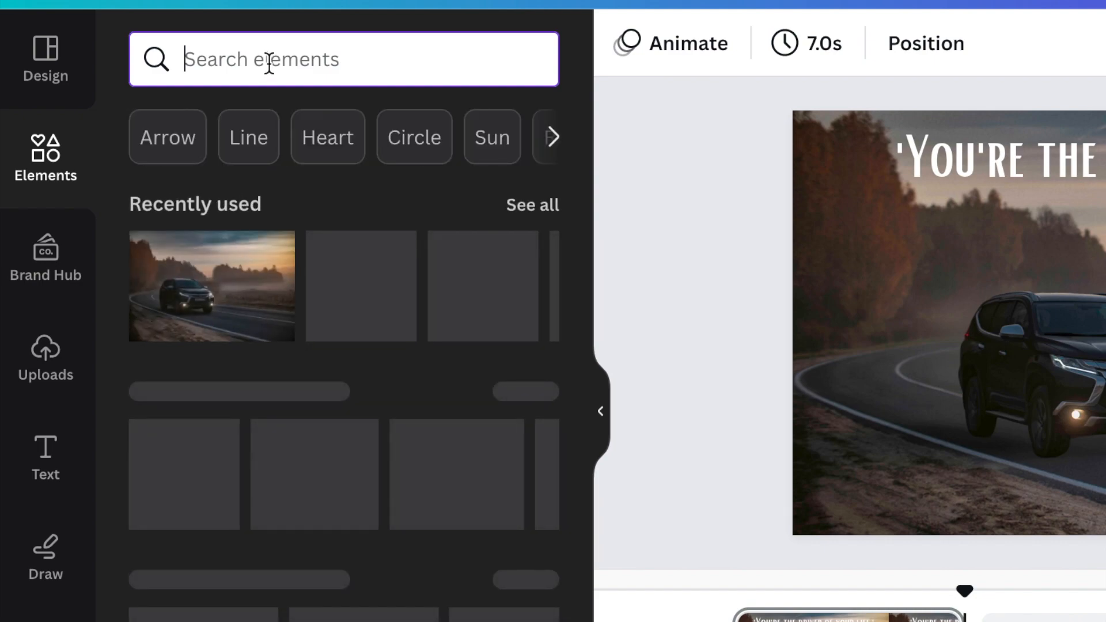
{"action": "type", "text": "mist"}
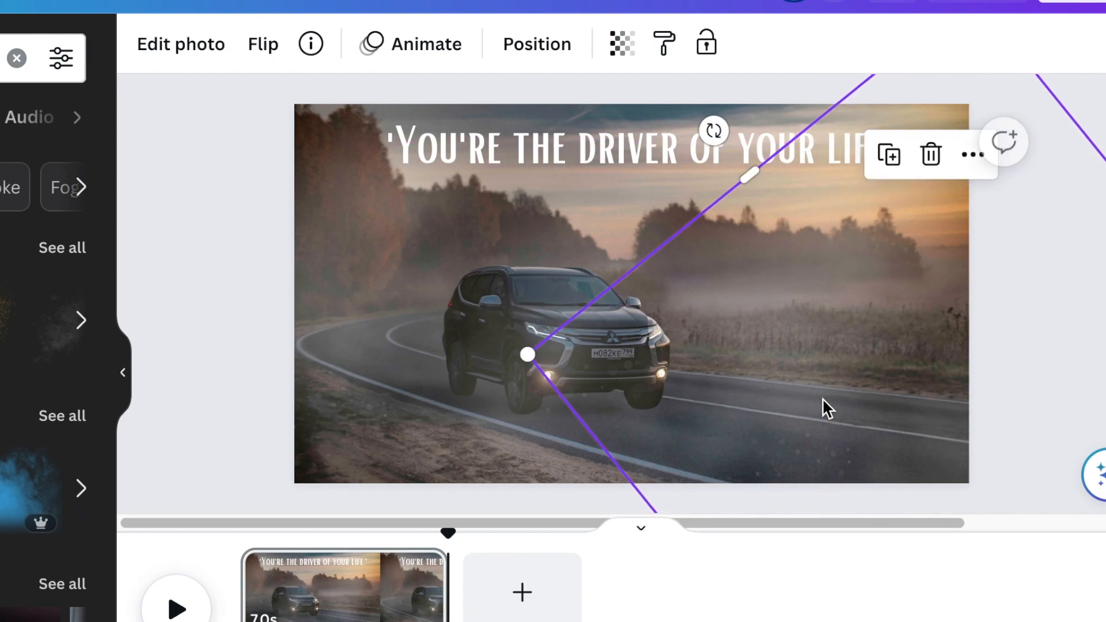
{"action": "left_click", "coordinate": [183, 185]}
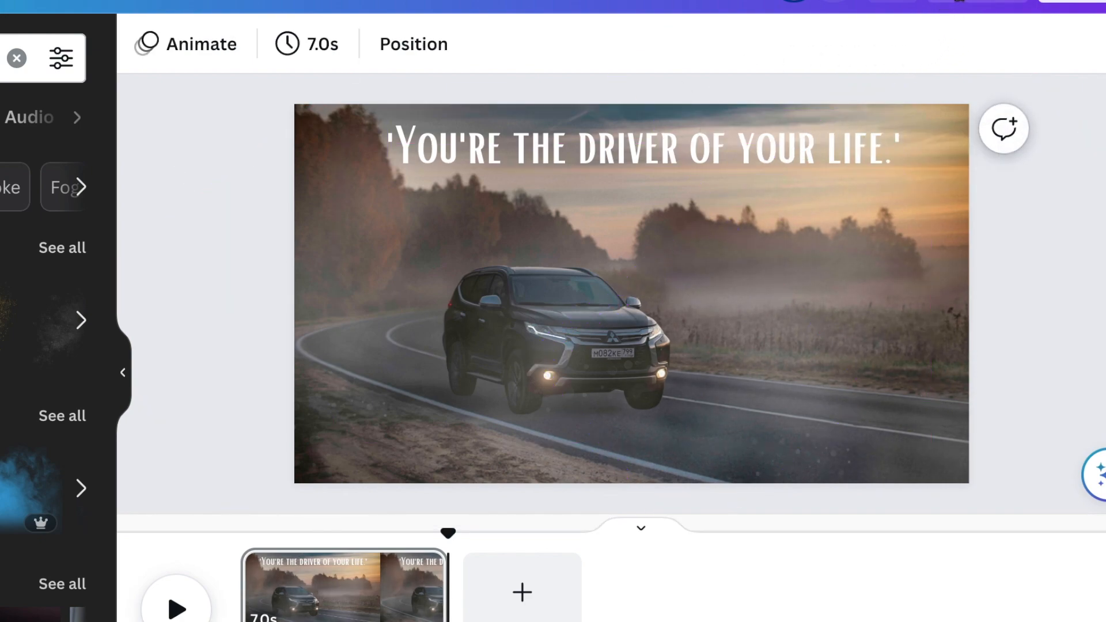
{"action": "left_click", "coordinate": [177, 607]}
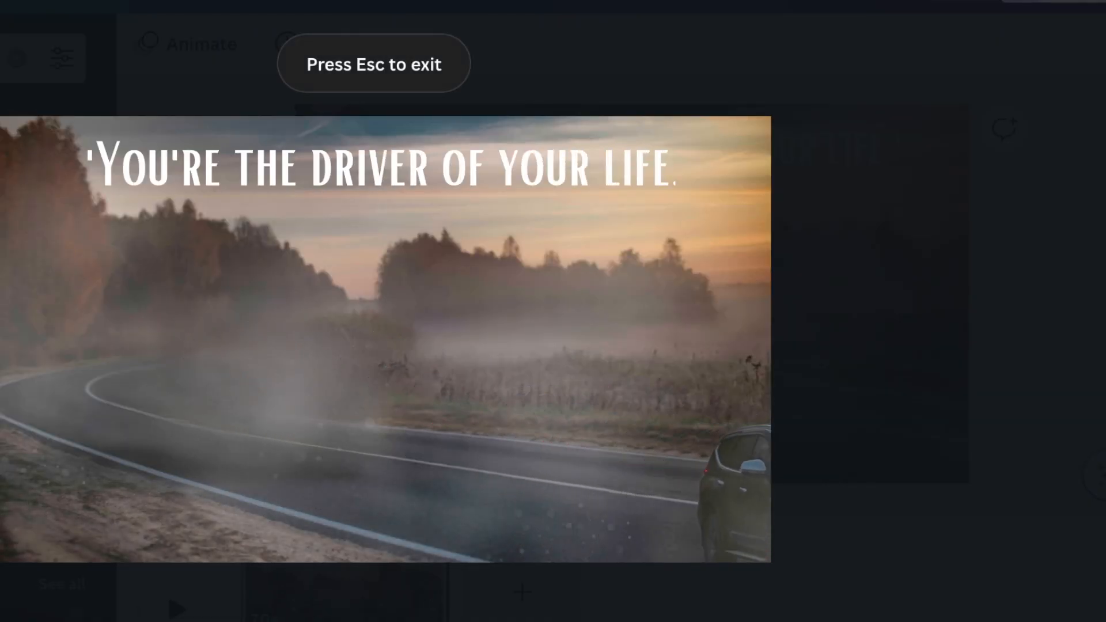
Step: Exit the full-screen presentation after watching the video play through
{"action": "key", "text": "Escape"}
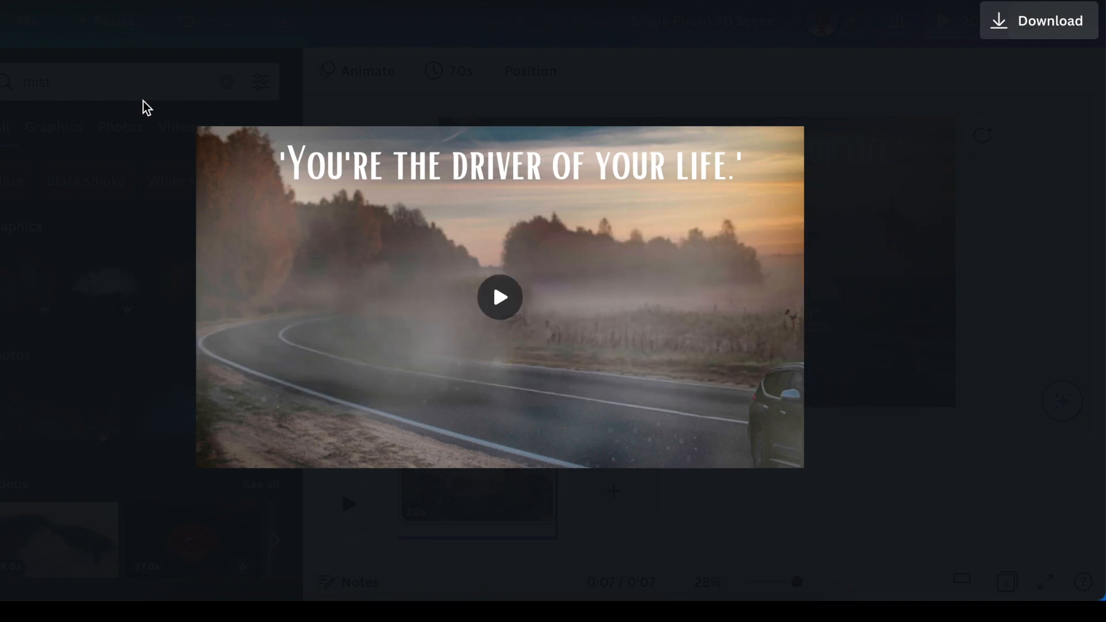
{"action": "mouse_move", "coordinate": [1046, 29]}
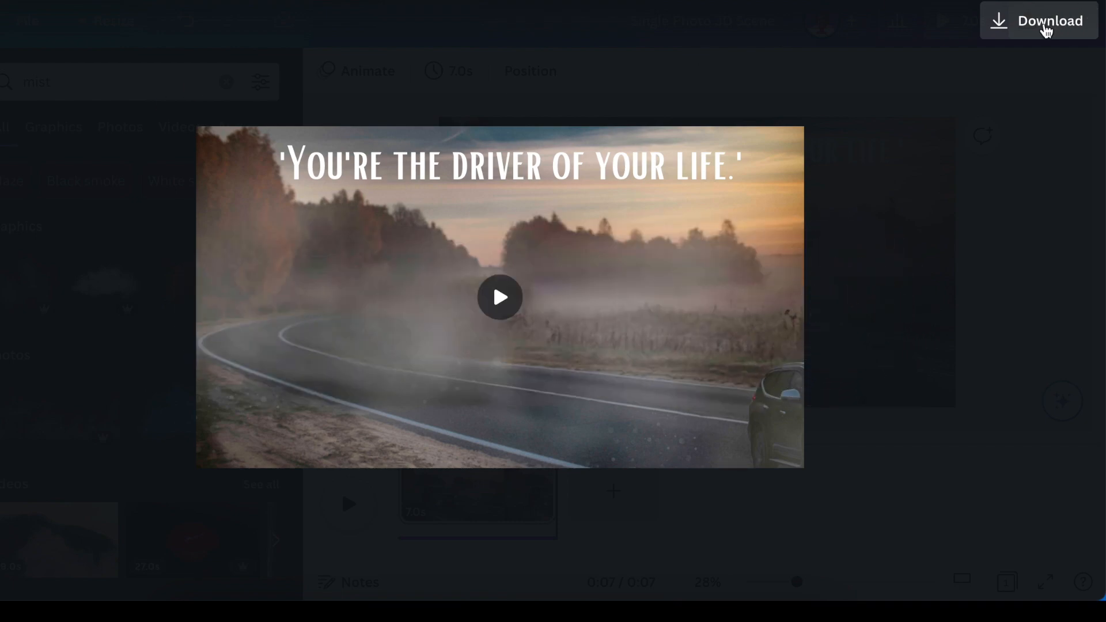